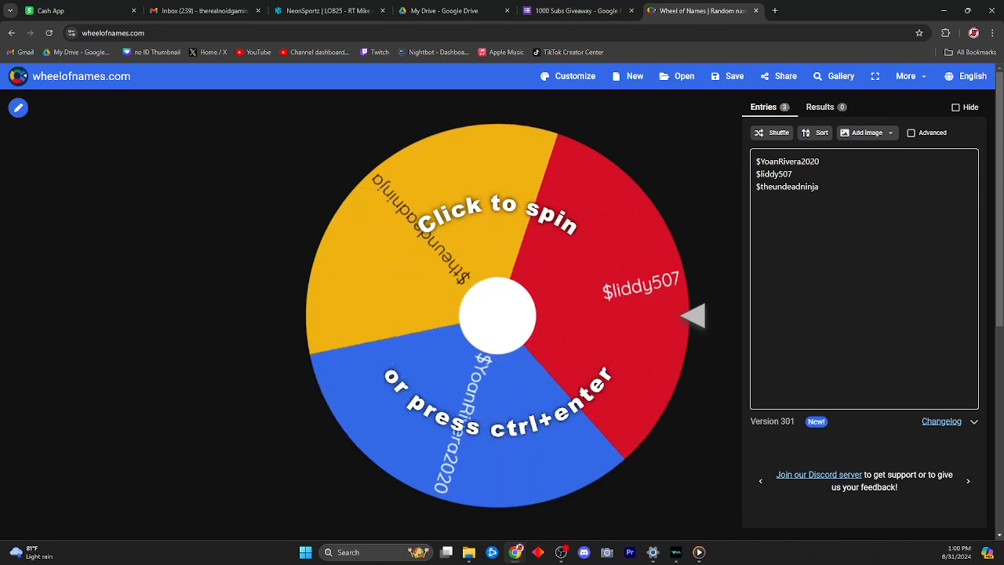
# Spin the three-cashtag wheel repeatedly from its center to draw a giveaway winner
pyautogui.click(497, 317)
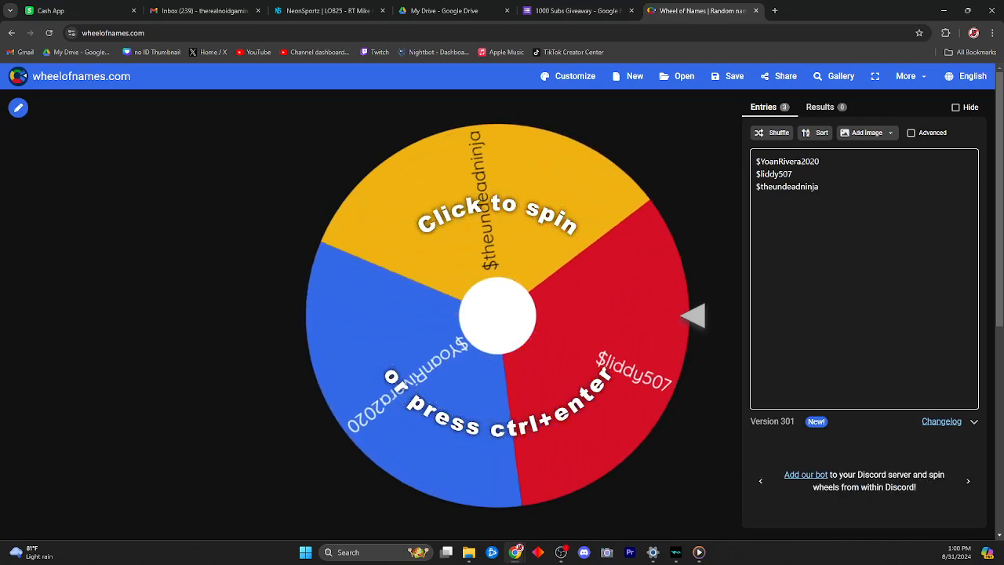
pyautogui.click(498, 315)
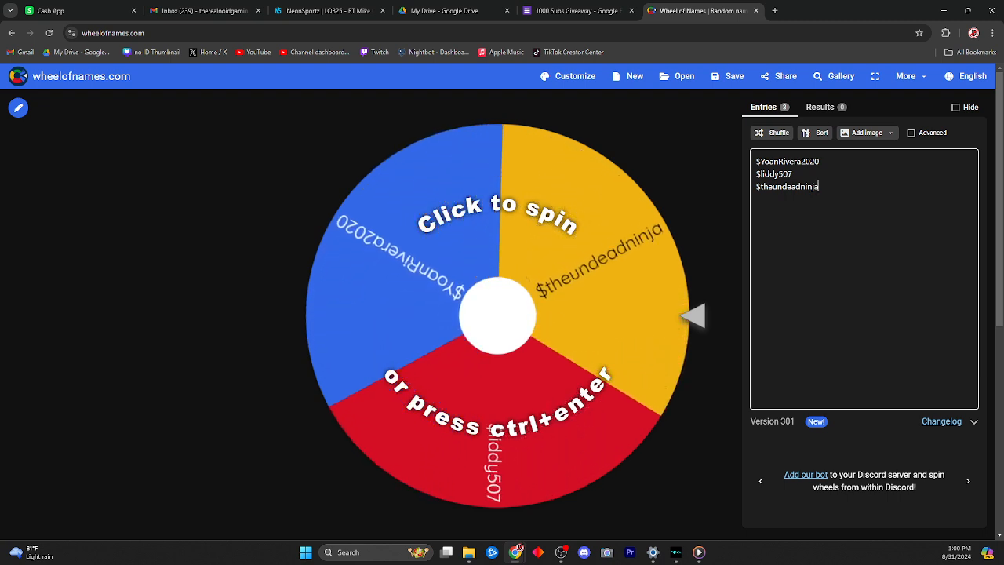
pyautogui.click(498, 316)
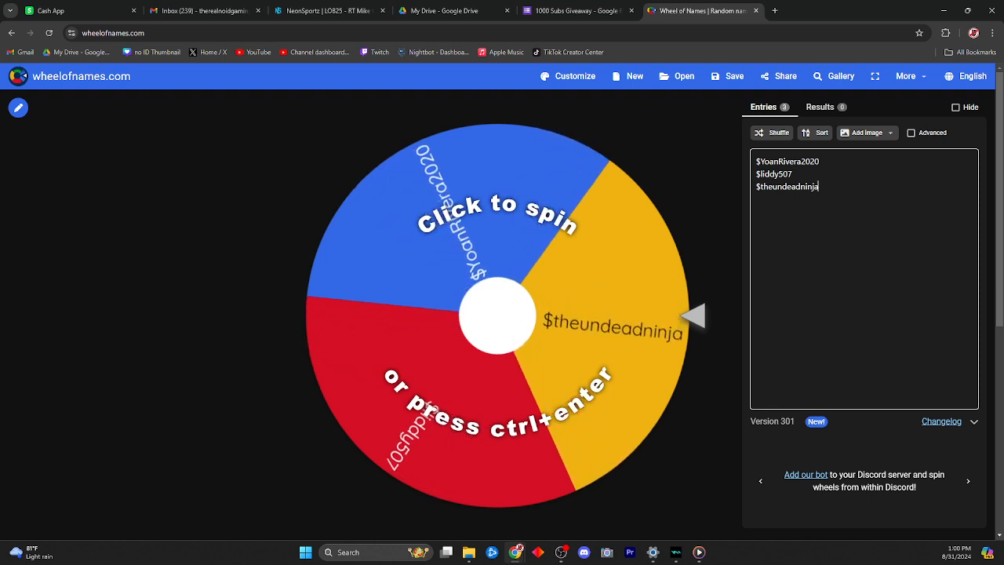
pyautogui.click(499, 317)
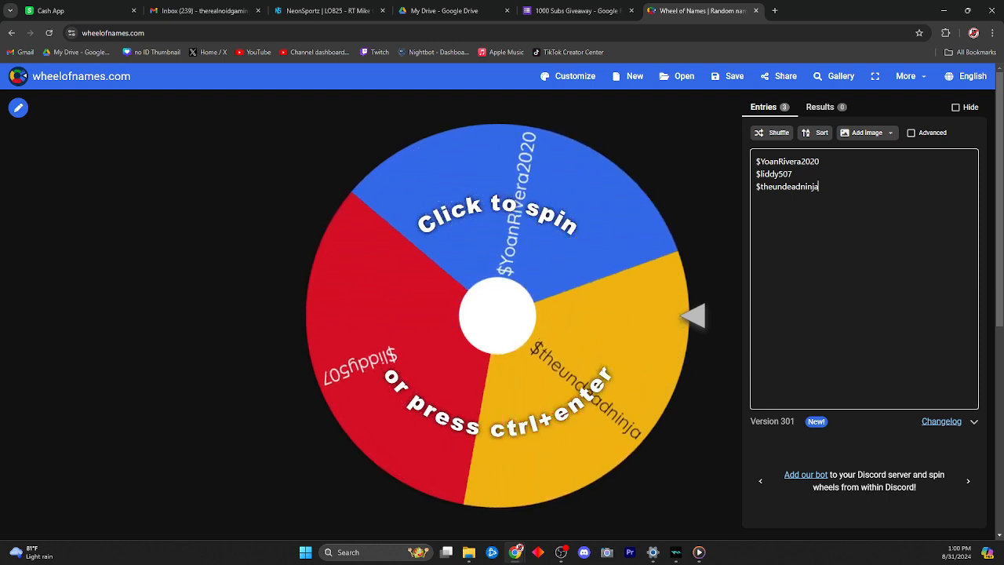
pyautogui.click(499, 314)
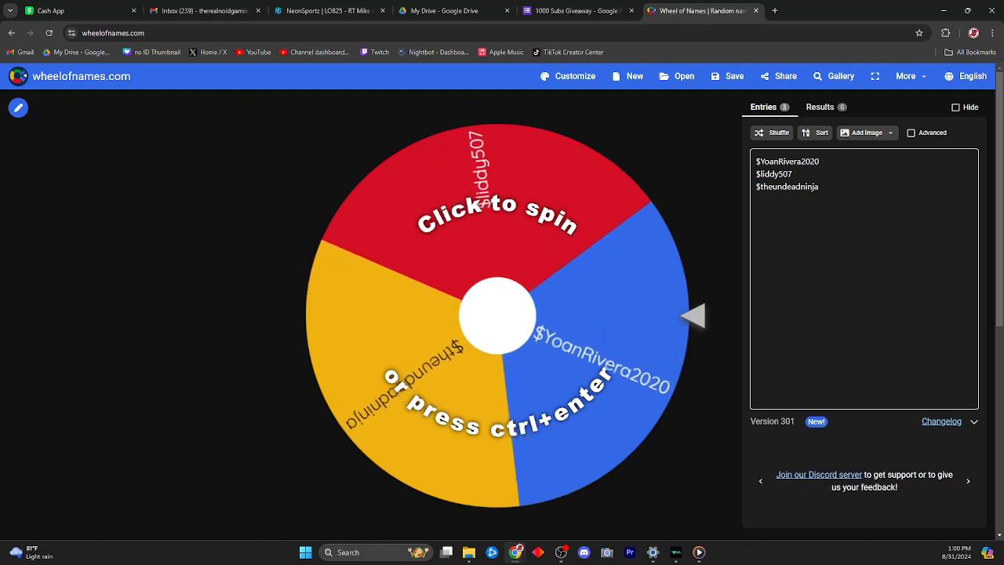
pyautogui.click(498, 317)
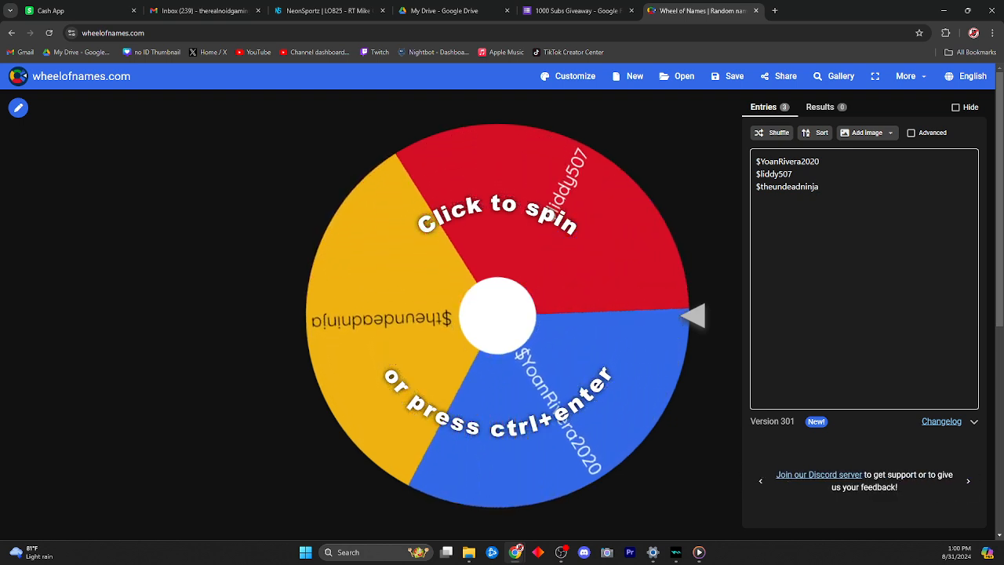
pyautogui.click(498, 315)
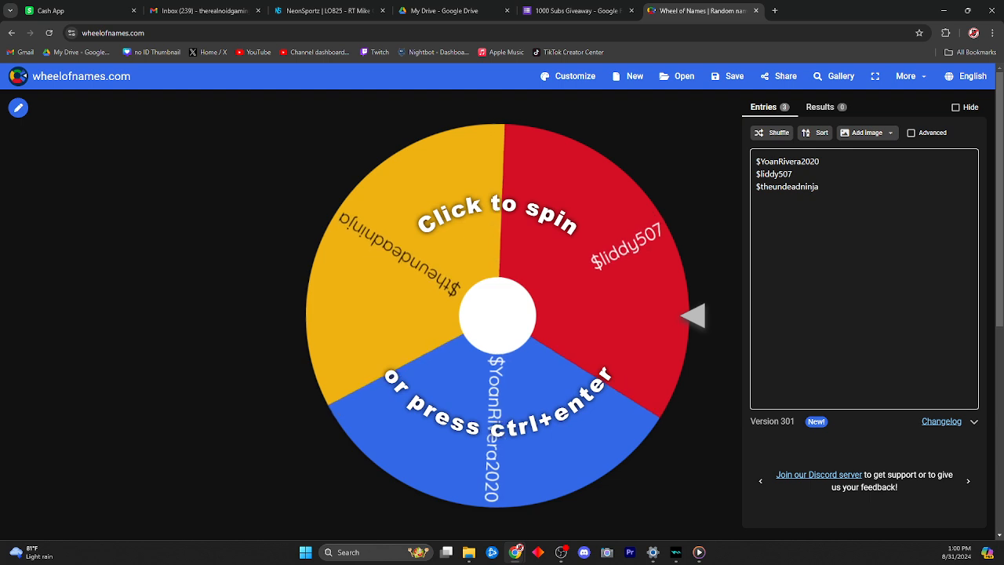
pyautogui.click(498, 316)
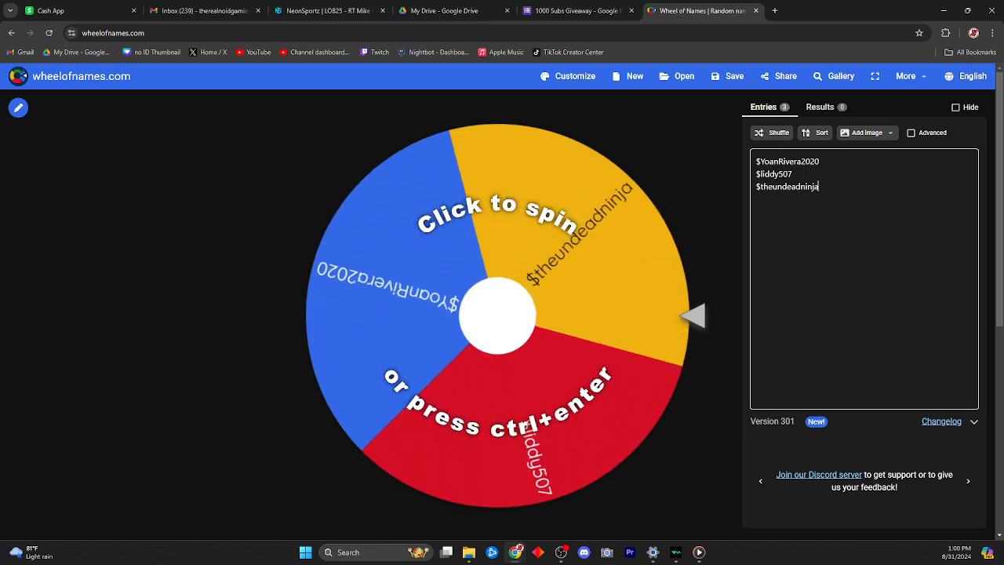
pyautogui.click(499, 317)
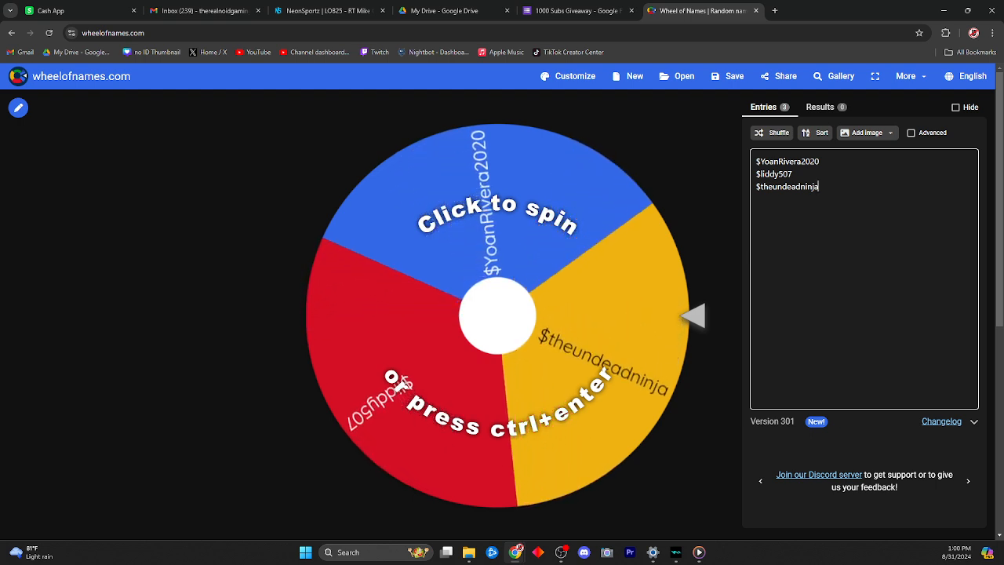
pyautogui.click(497, 315)
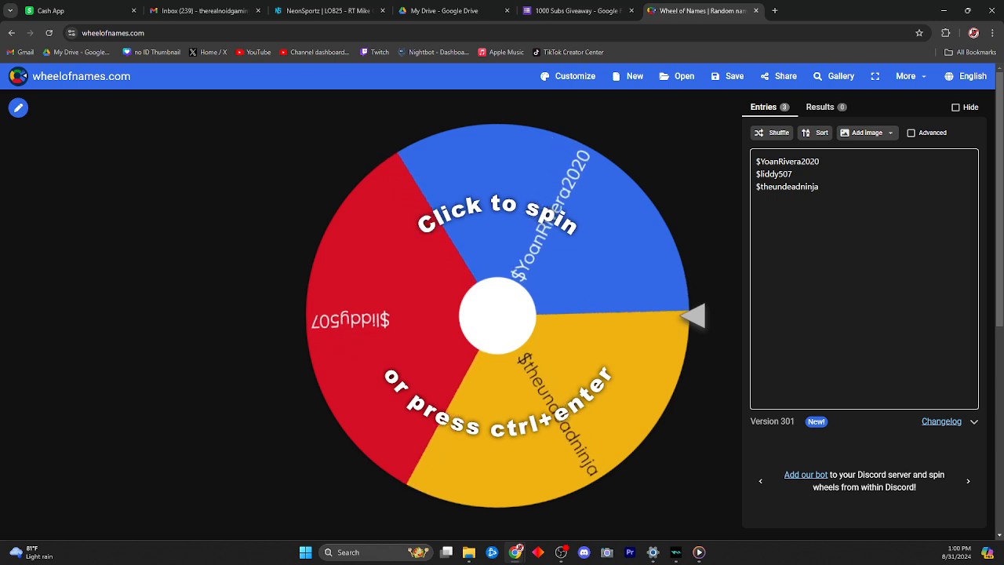
pyautogui.click(498, 317)
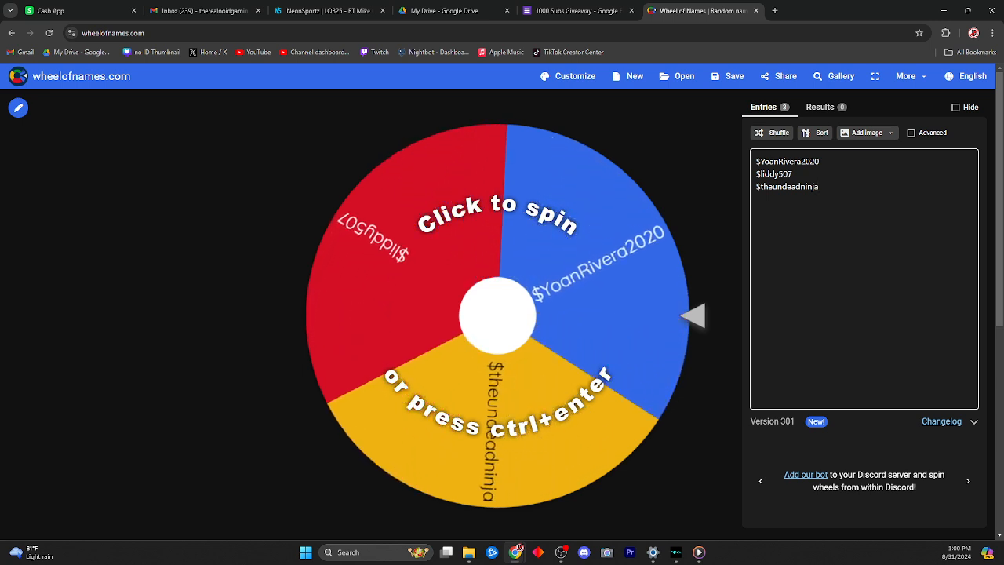
pyautogui.click(497, 315)
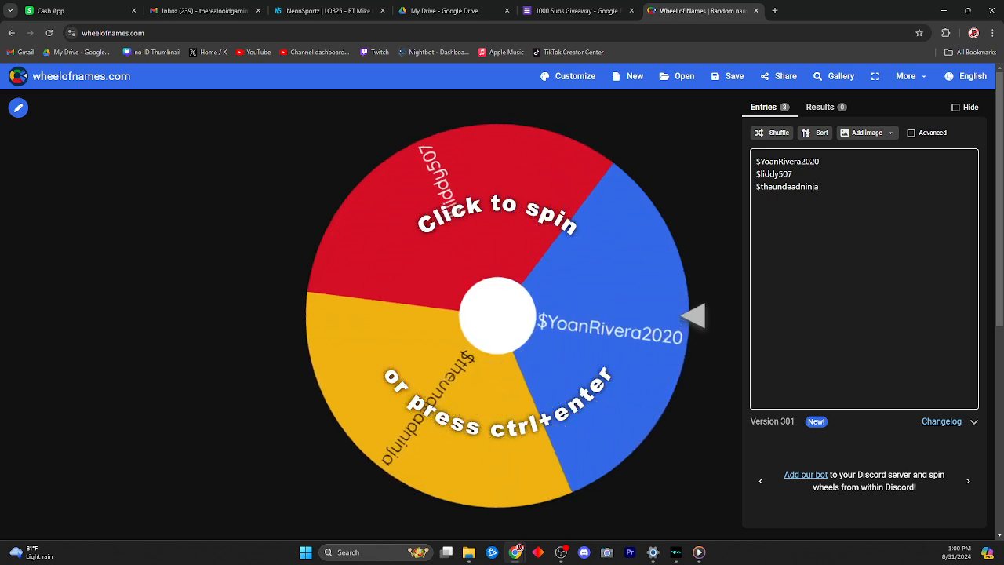
pyautogui.click(499, 317)
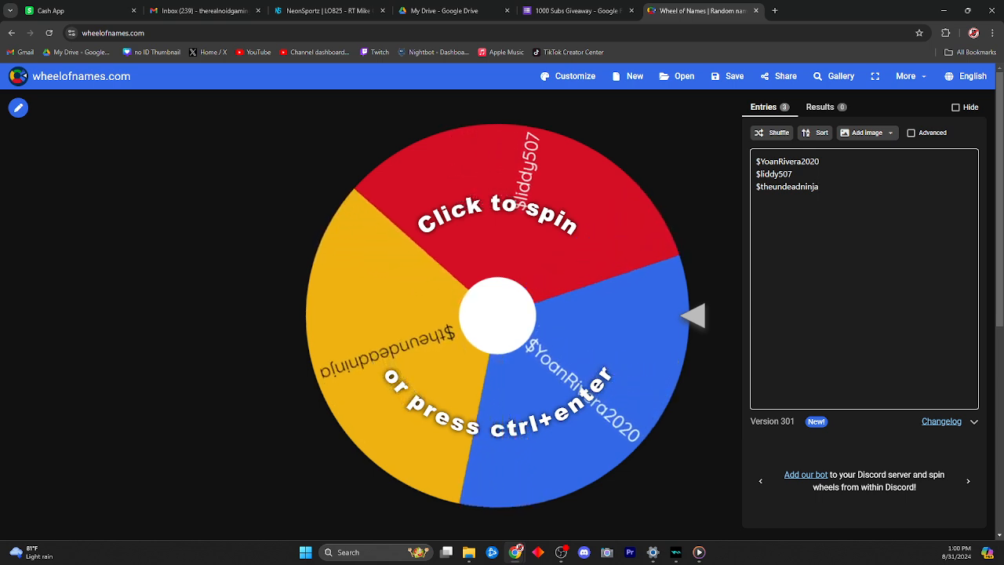
pyautogui.click(498, 316)
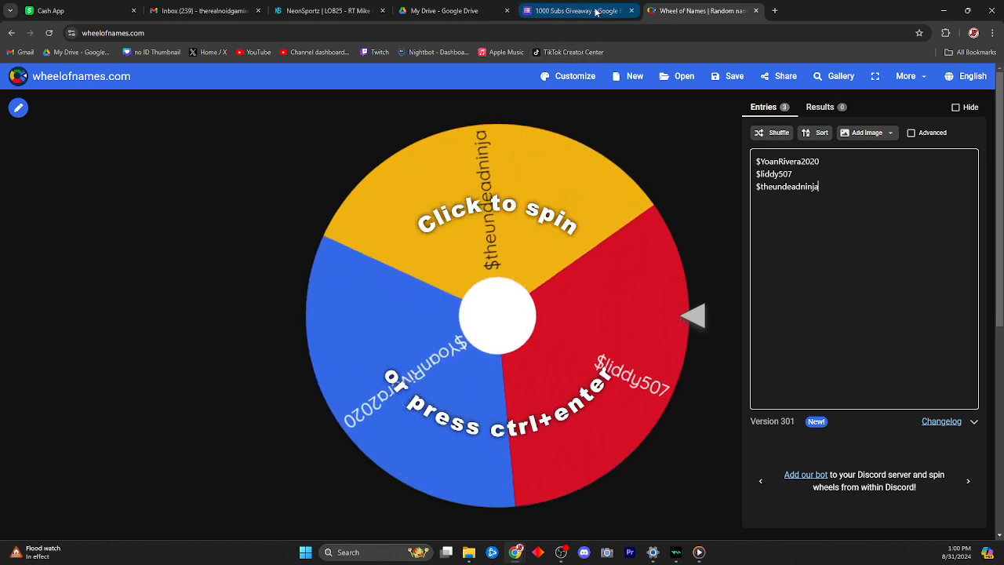
pyautogui.moveTo(578, 9)
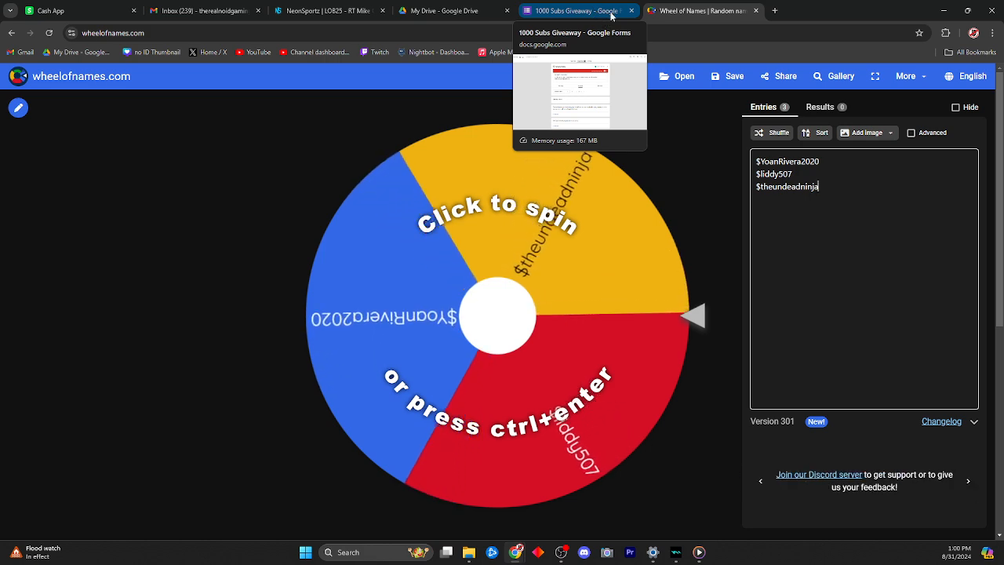
pyautogui.click(577, 9)
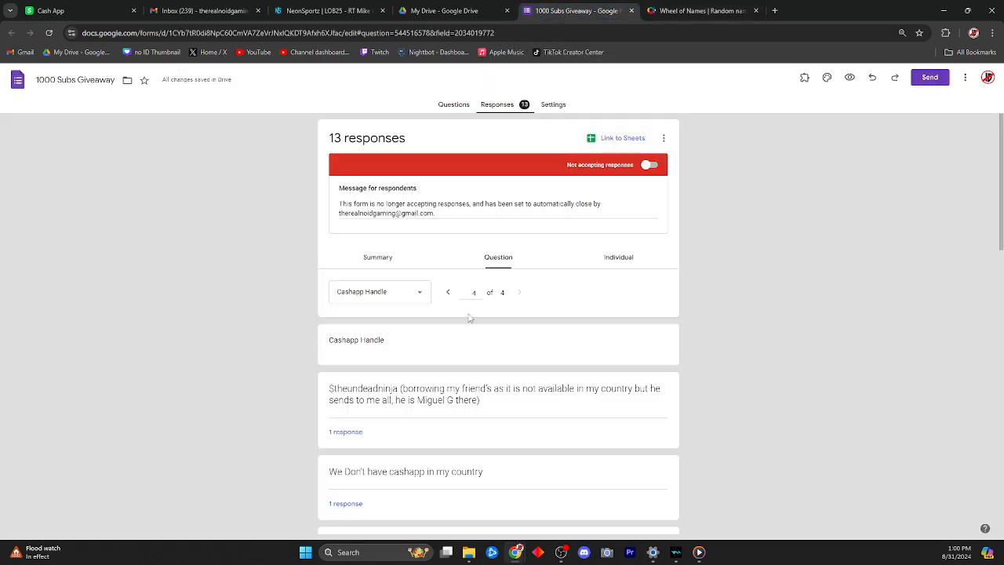
pyautogui.scroll(-3)
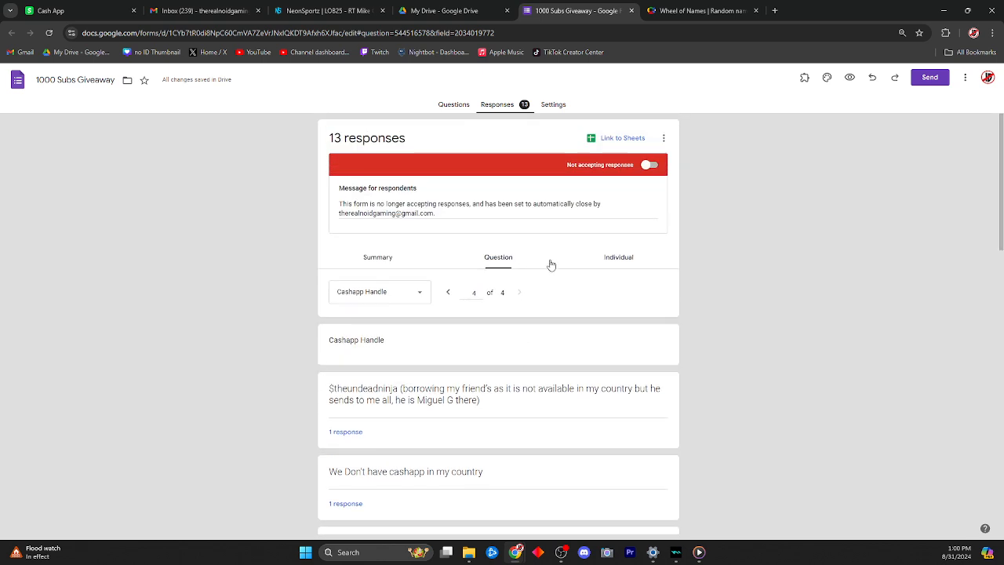
pyautogui.scroll(-3)
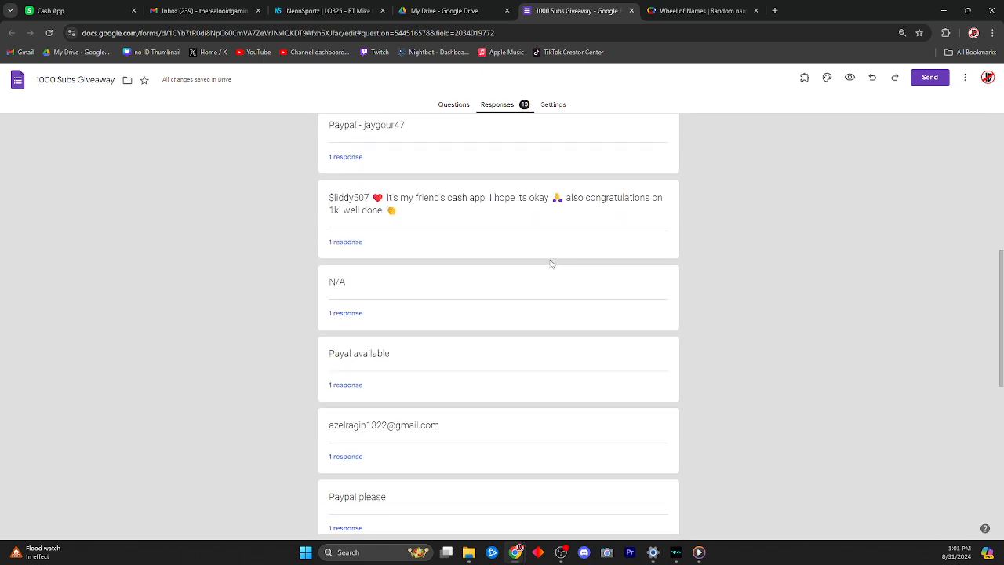
pyautogui.scroll(-3)
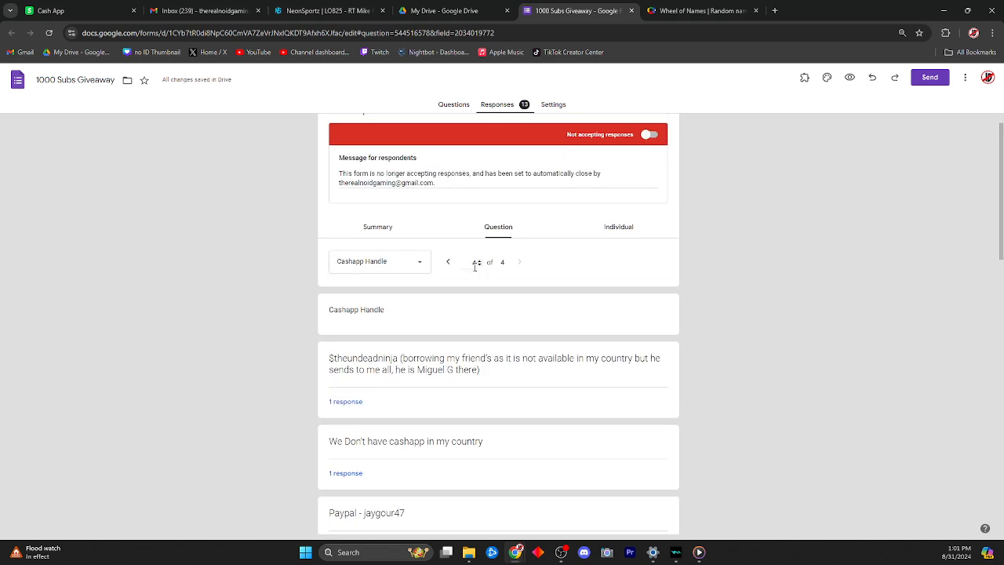
pyautogui.scroll(-3)
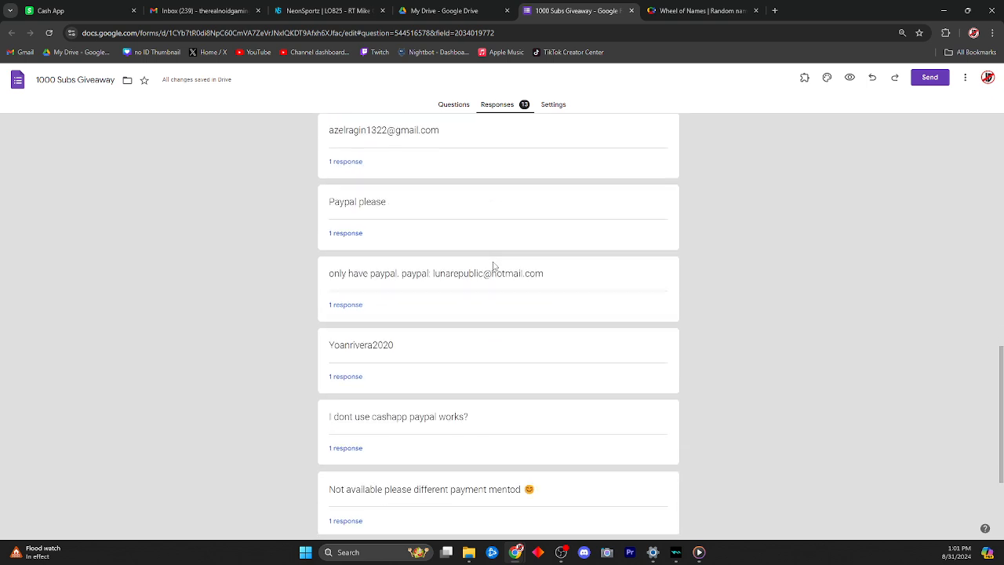
pyautogui.click(696, 10)
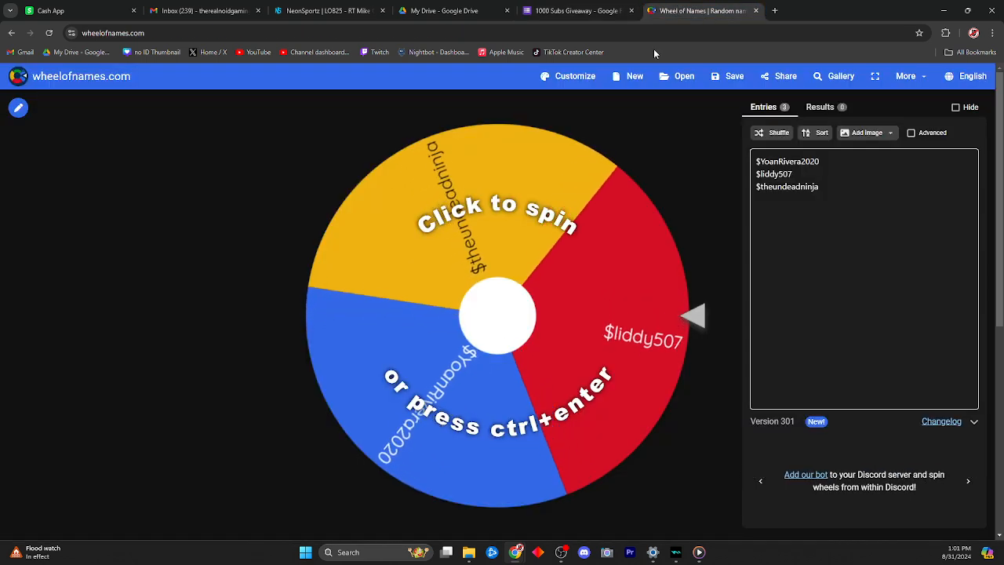
pyautogui.click(497, 317)
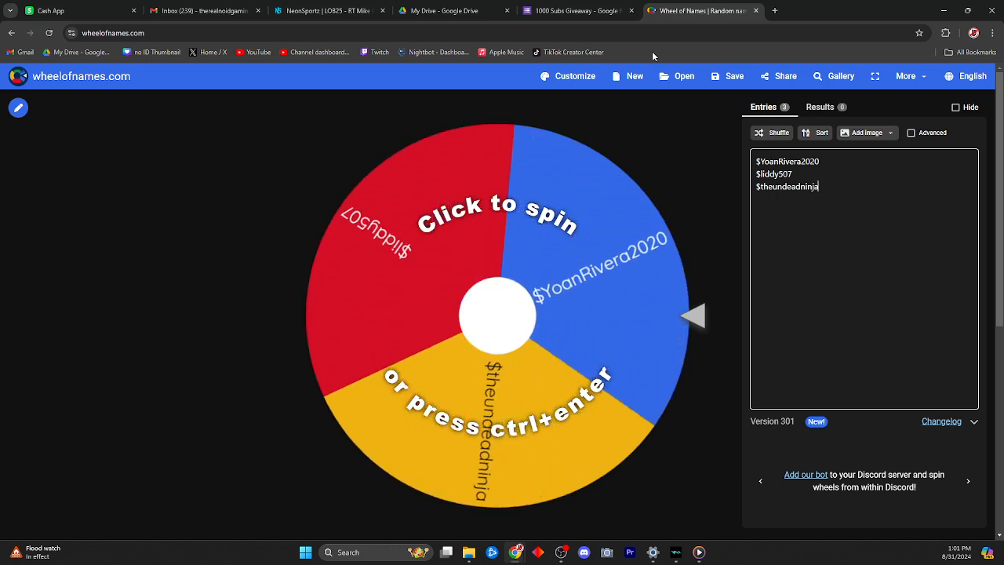
pyautogui.click(499, 317)
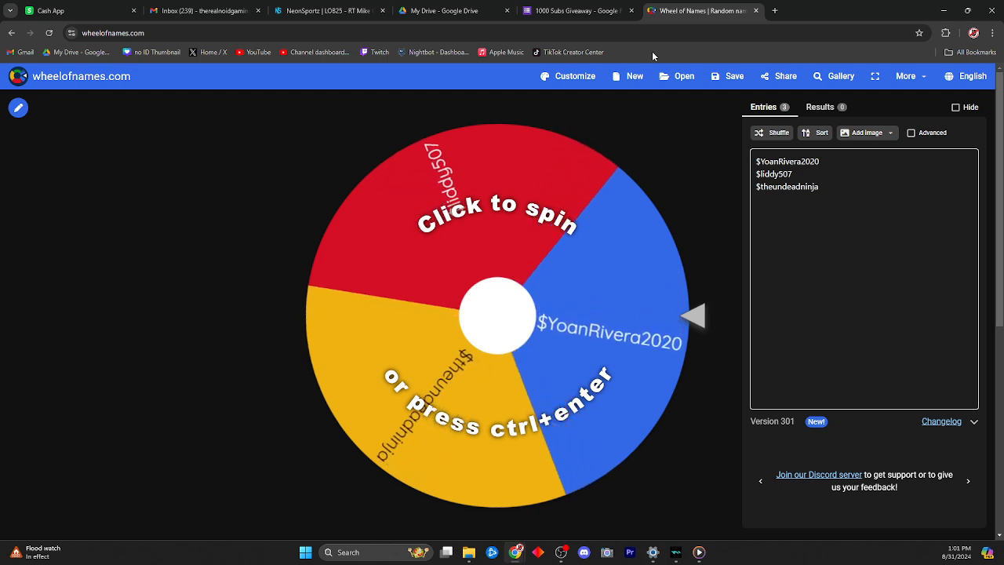
pyautogui.click(499, 317)
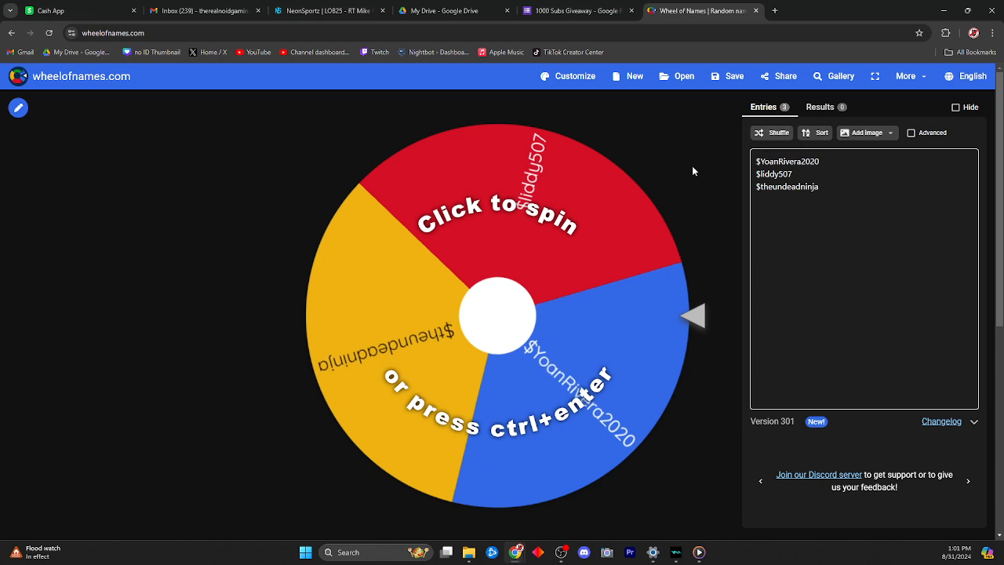
pyautogui.click(497, 315)
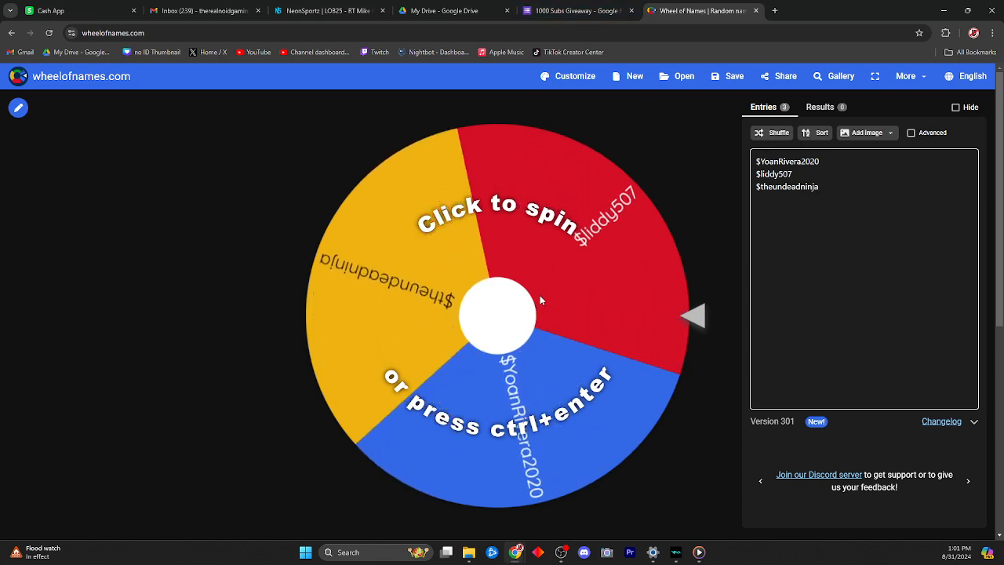
pyautogui.click(499, 314)
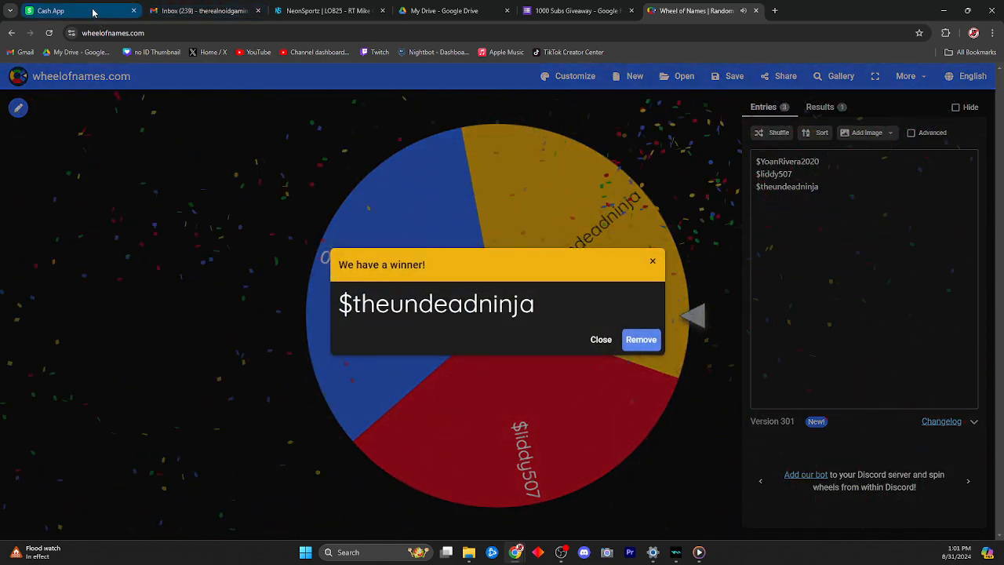
pyautogui.click(51, 9)
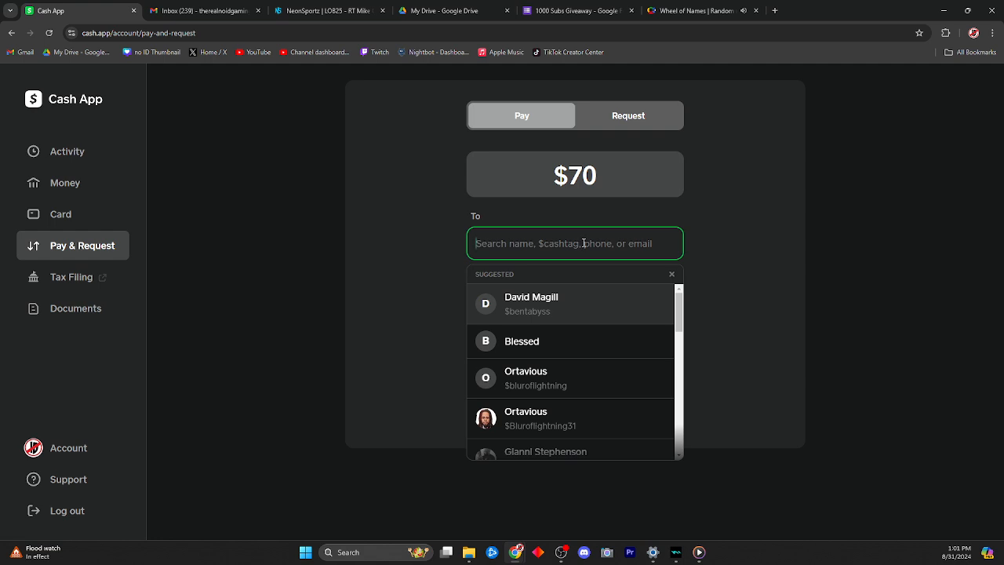
pyautogui.write('$theunde')
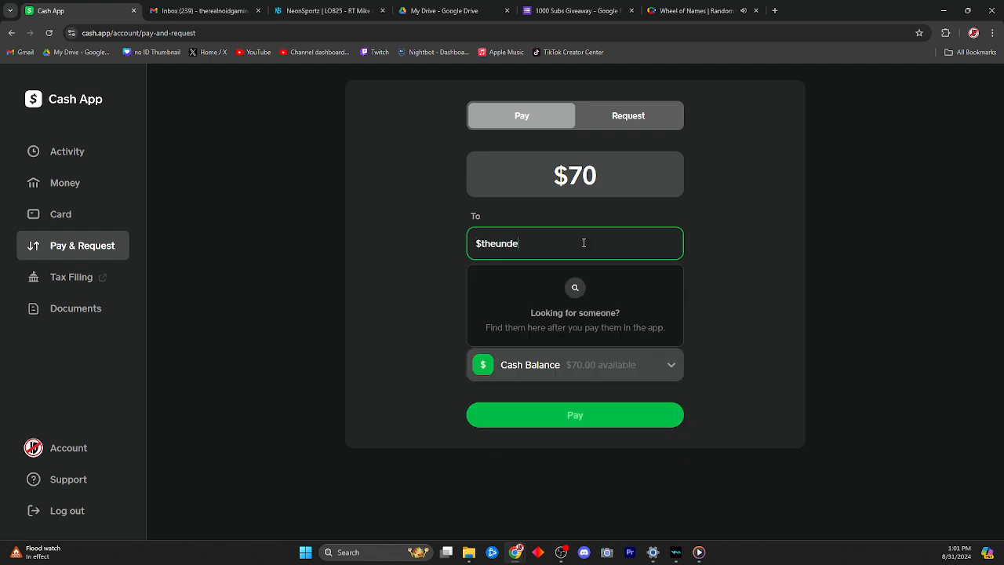
pyautogui.write('adninja')
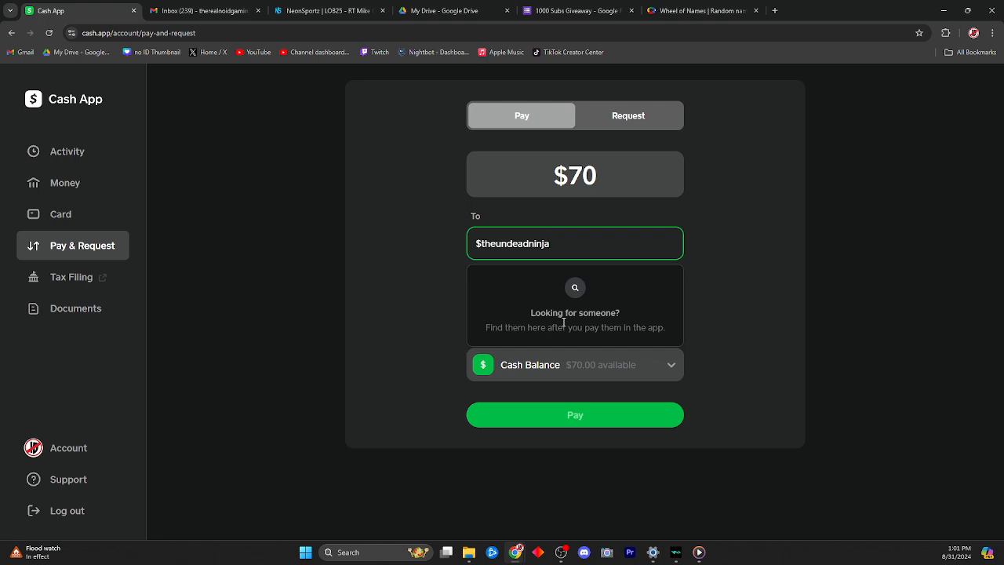
pyautogui.click(577, 9)
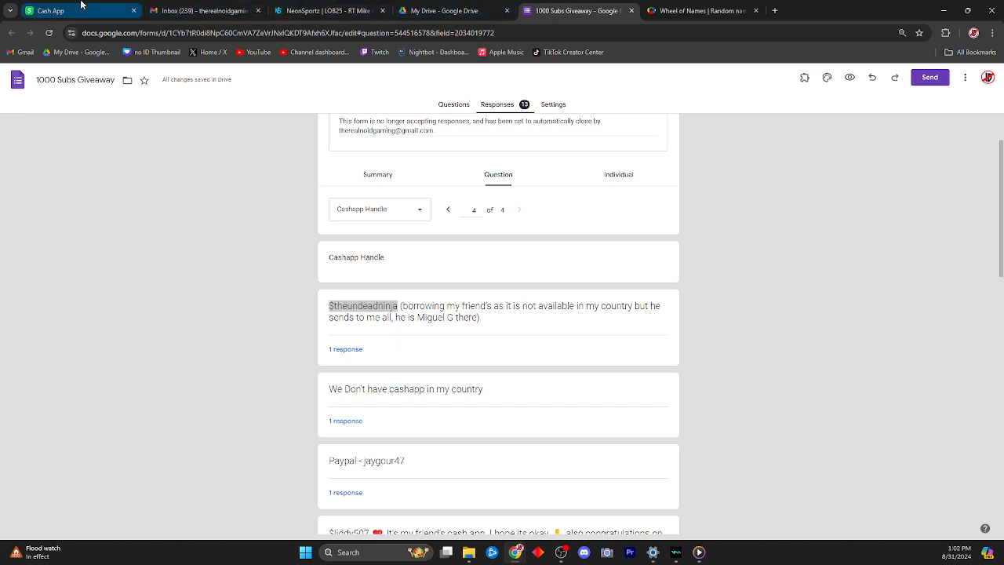
pyautogui.click(78, 10)
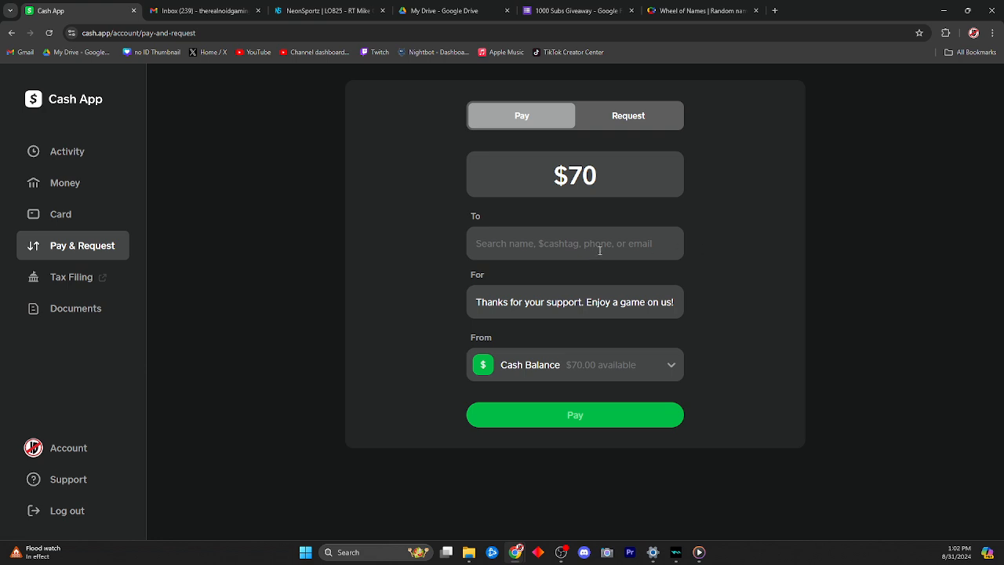
pyautogui.write('$theundeadninja')
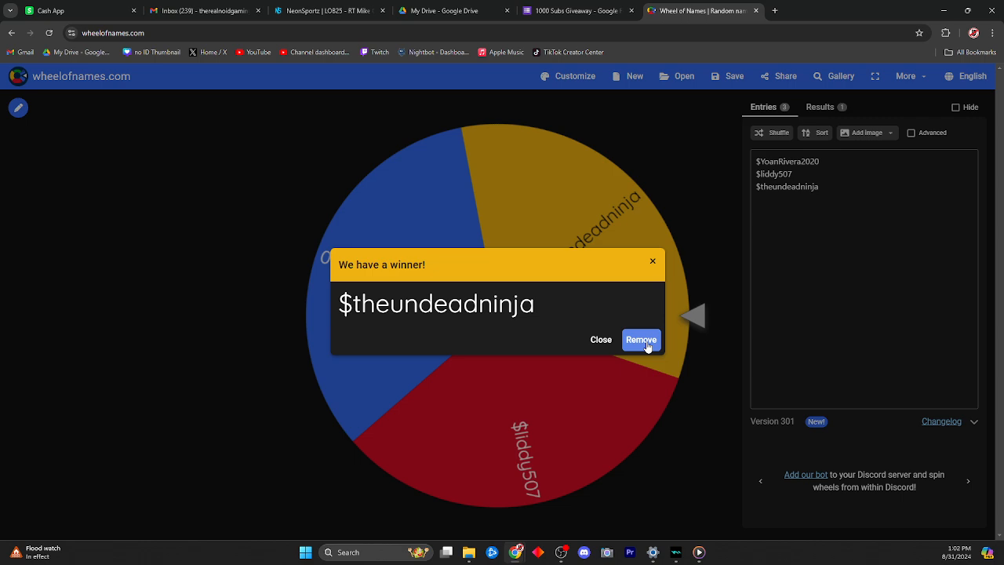
pyautogui.click(641, 339)
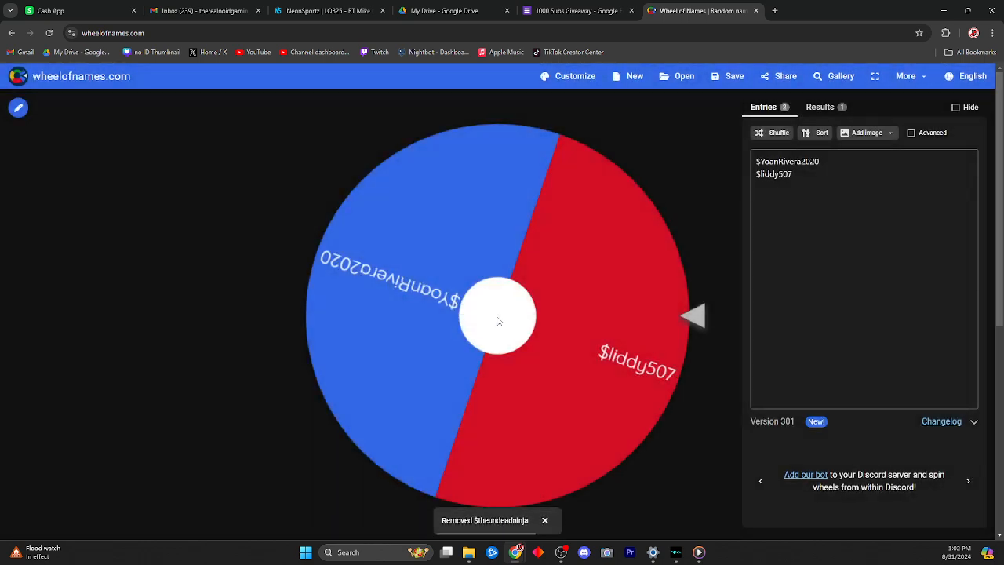
pyautogui.click(497, 315)
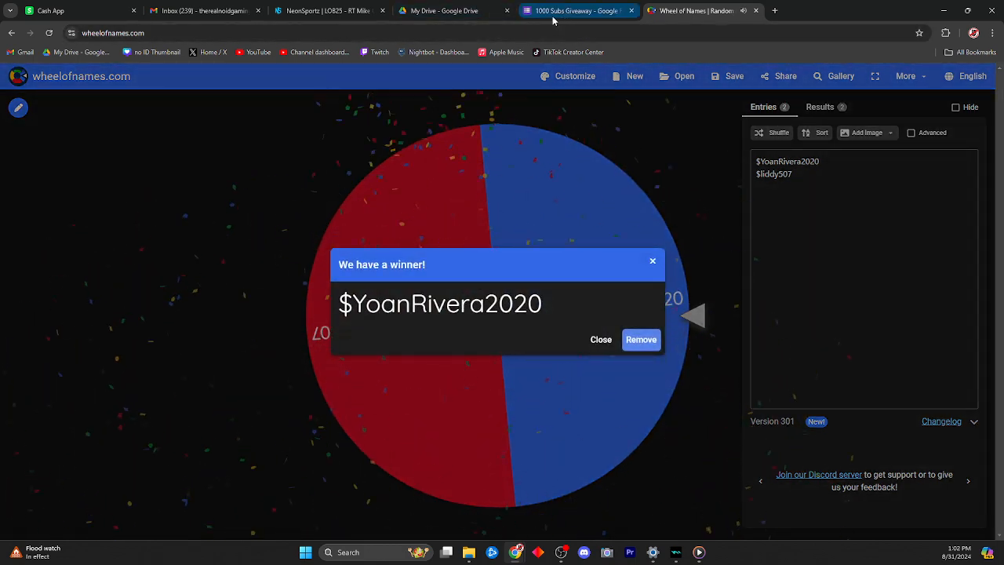
pyautogui.click(50, 9)
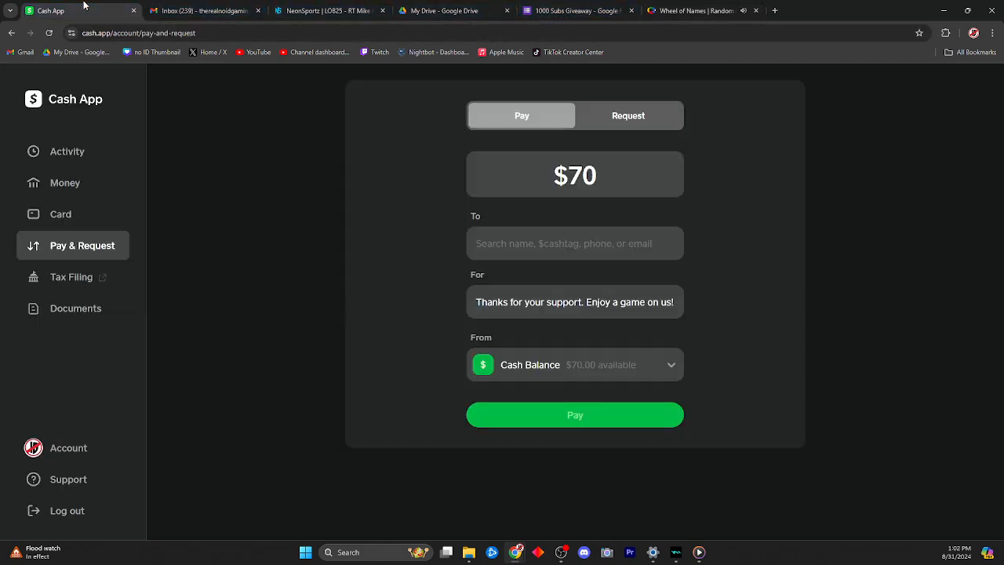
pyautogui.click(574, 244)
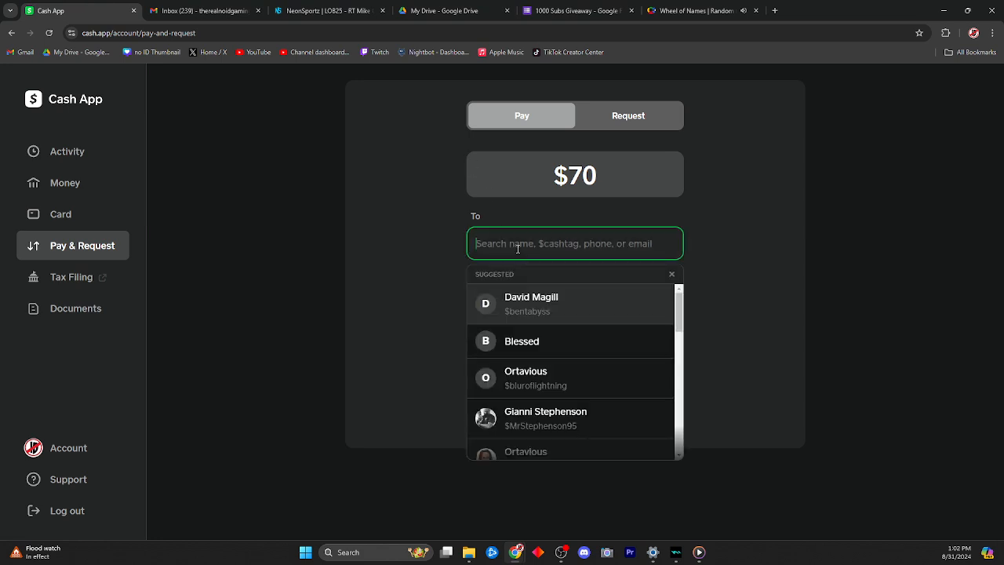
pyautogui.write('$yoan')
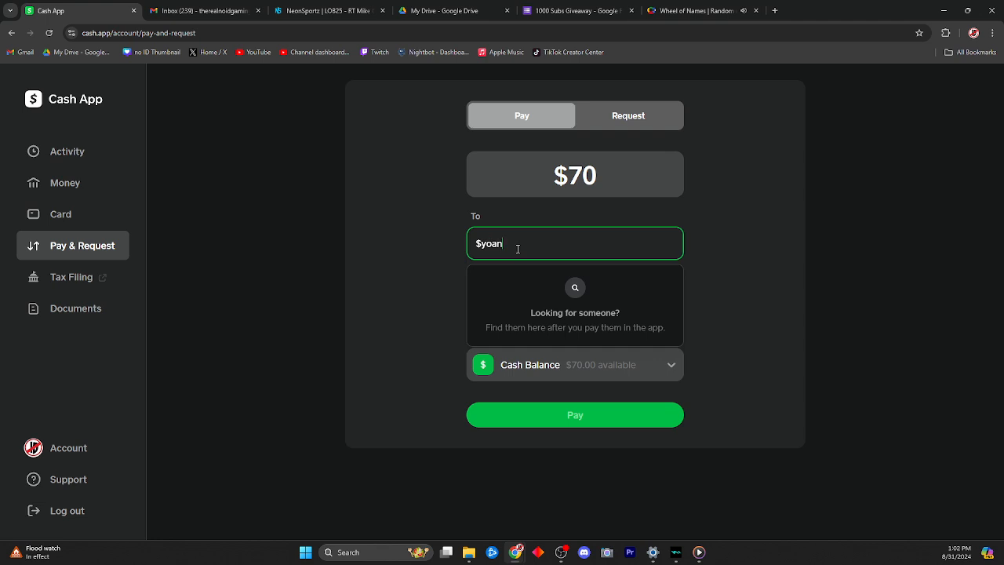
pyautogui.write('rivera')
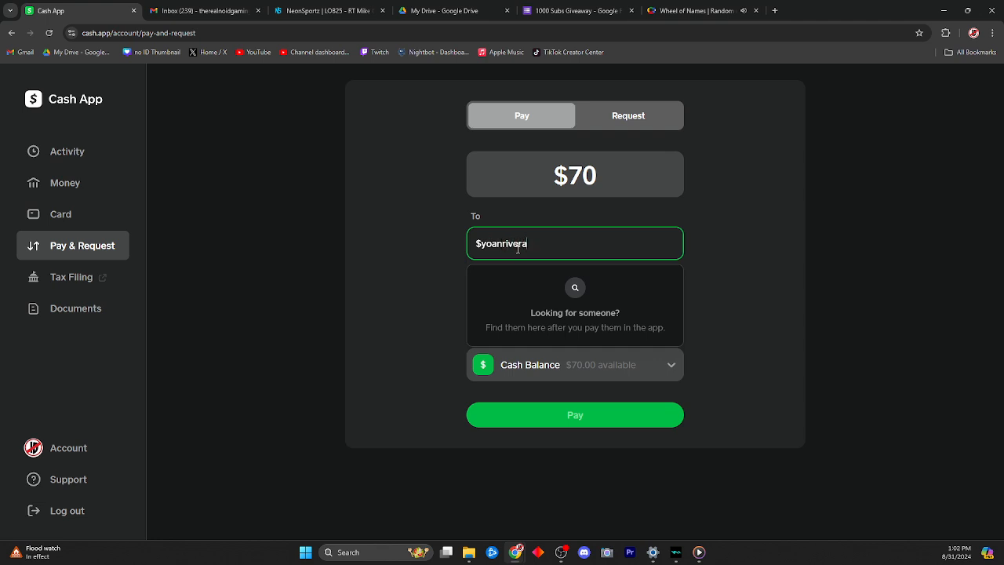
pyautogui.write('2020')
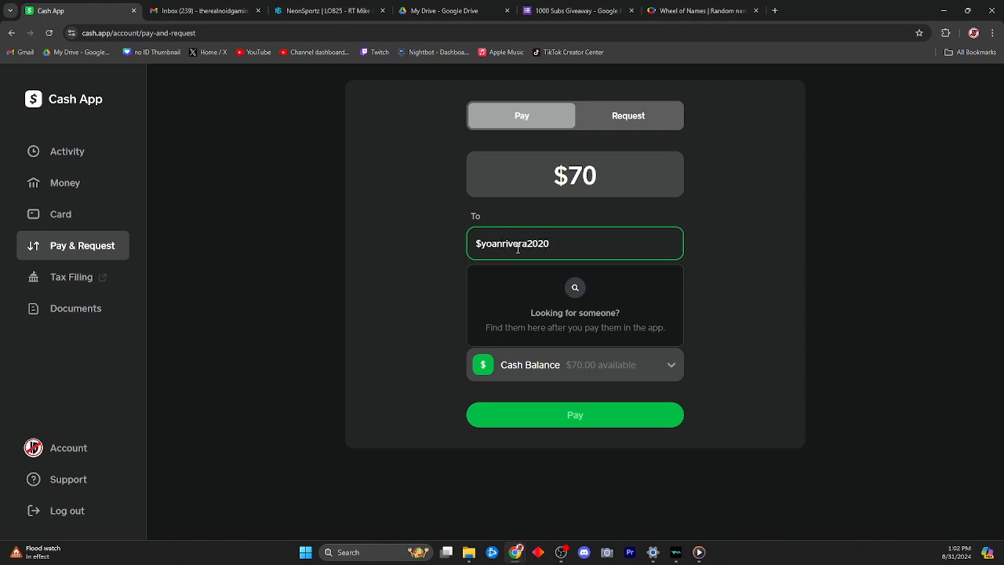
pyautogui.moveTo(556, 301)
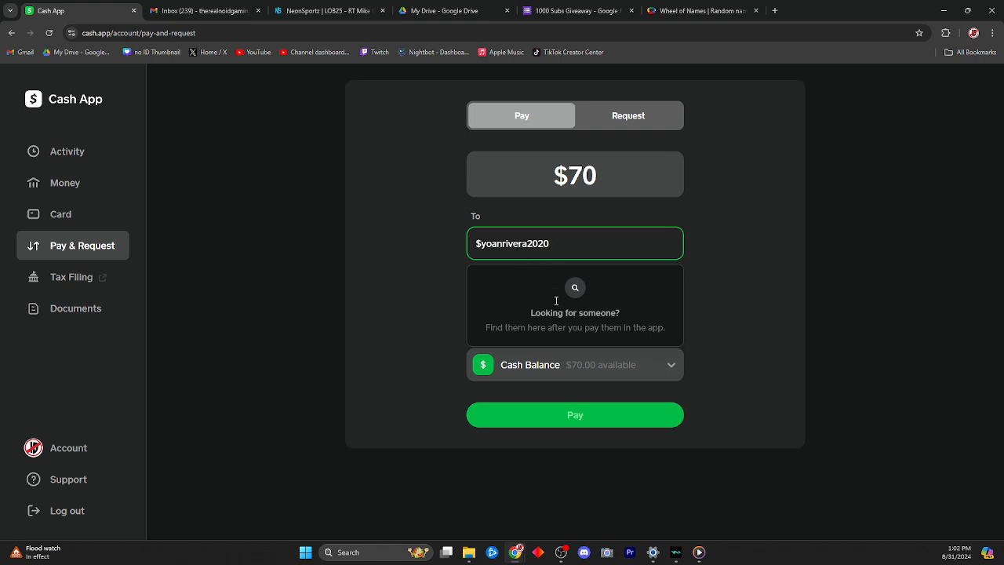
pyautogui.moveTo(587, 303)
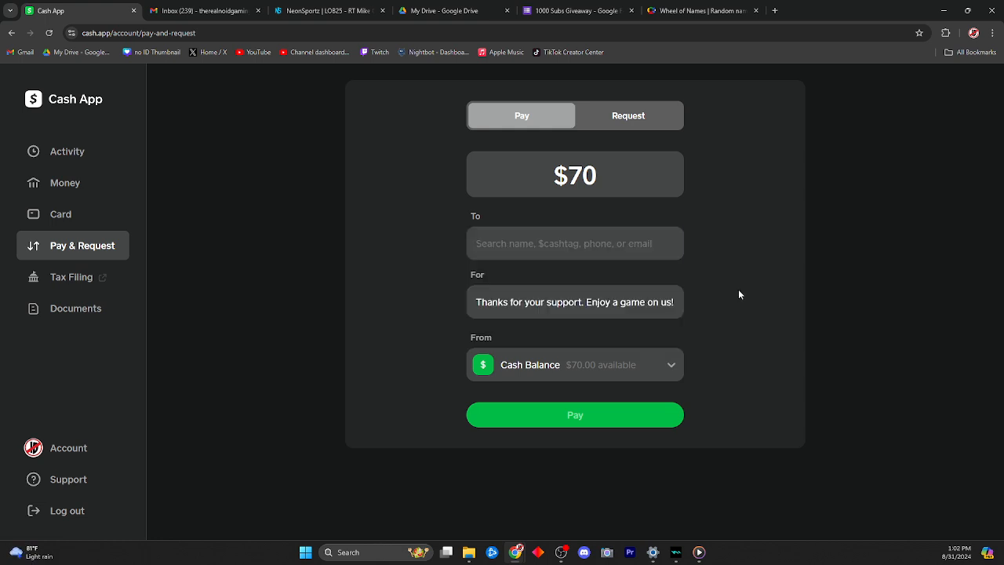
pyautogui.click(574, 243)
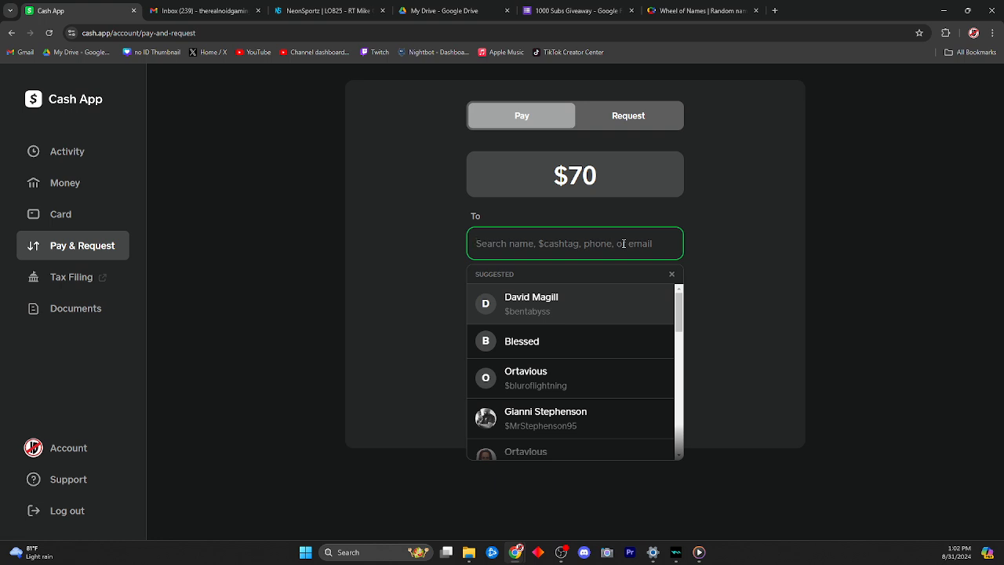
pyautogui.write('$yo')
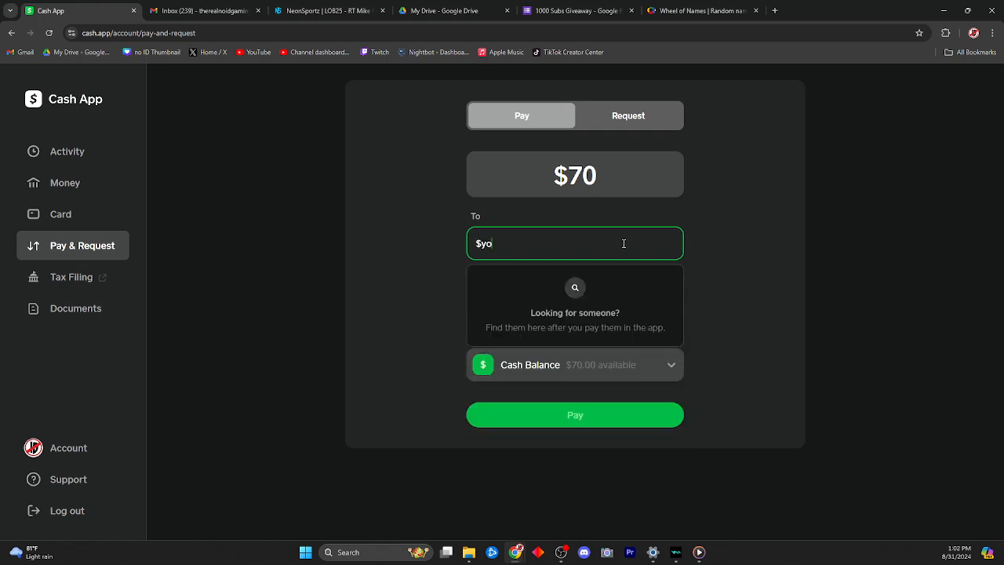
pyautogui.write('anrivera')
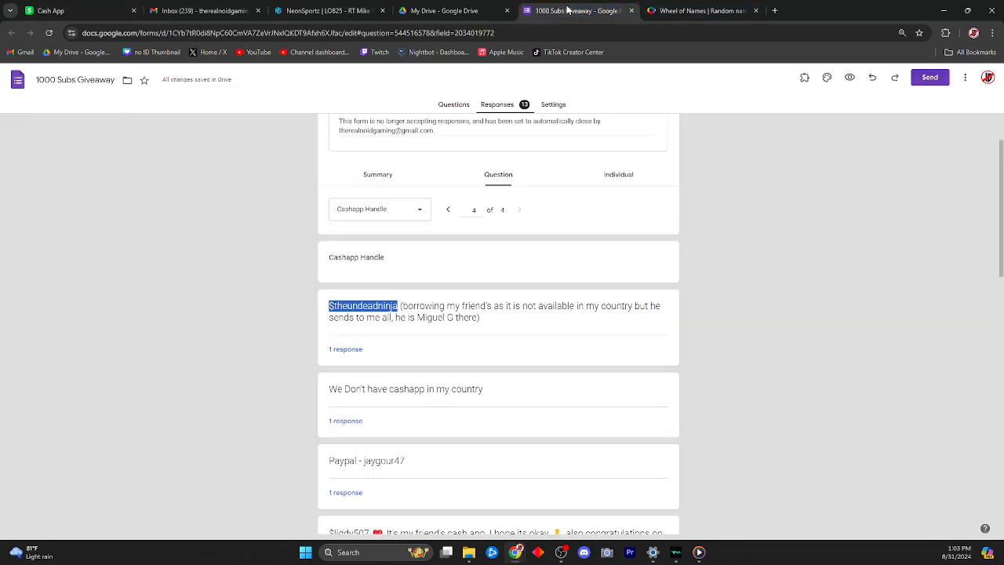
pyautogui.scroll(-3)
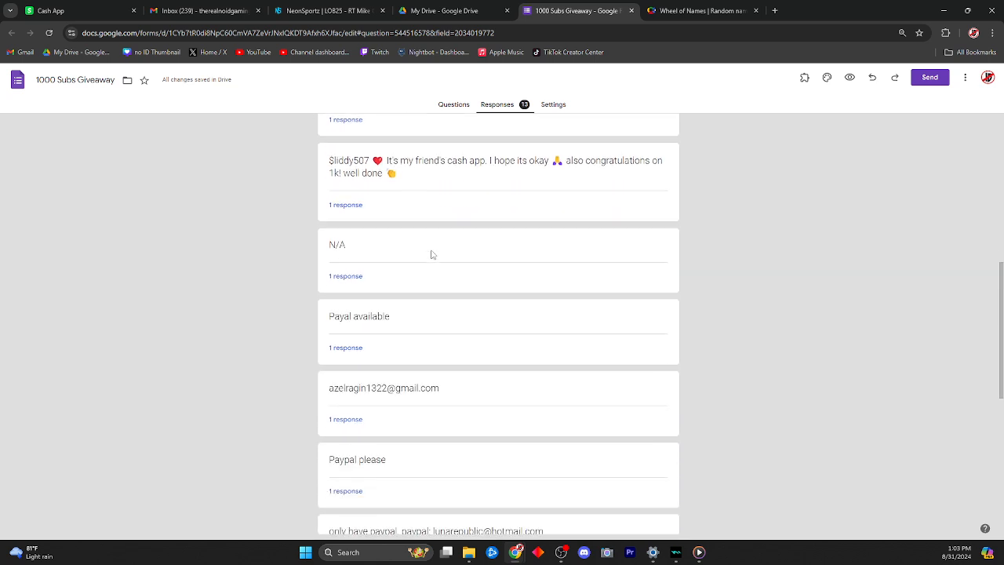
pyautogui.scroll(-3)
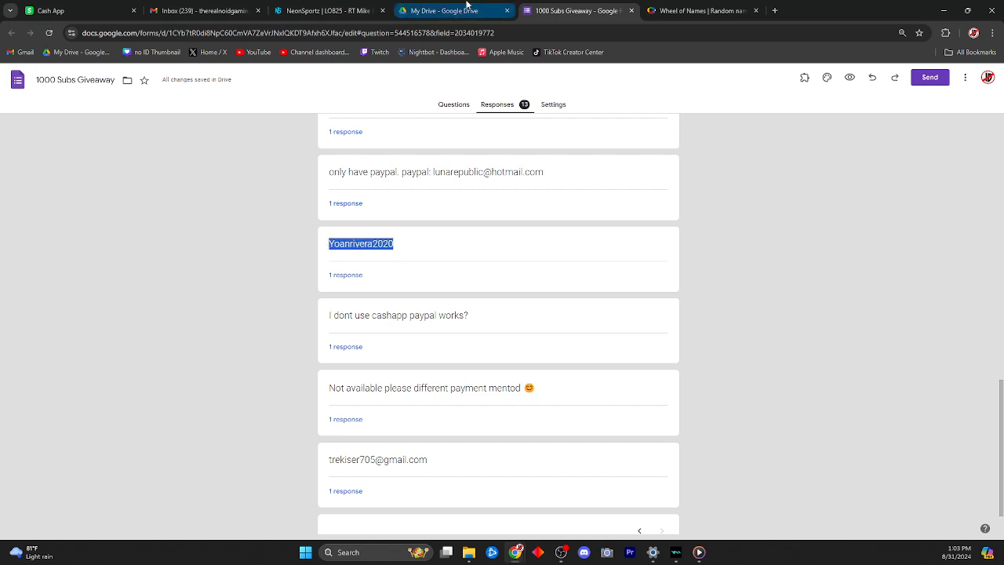
pyautogui.click(700, 9)
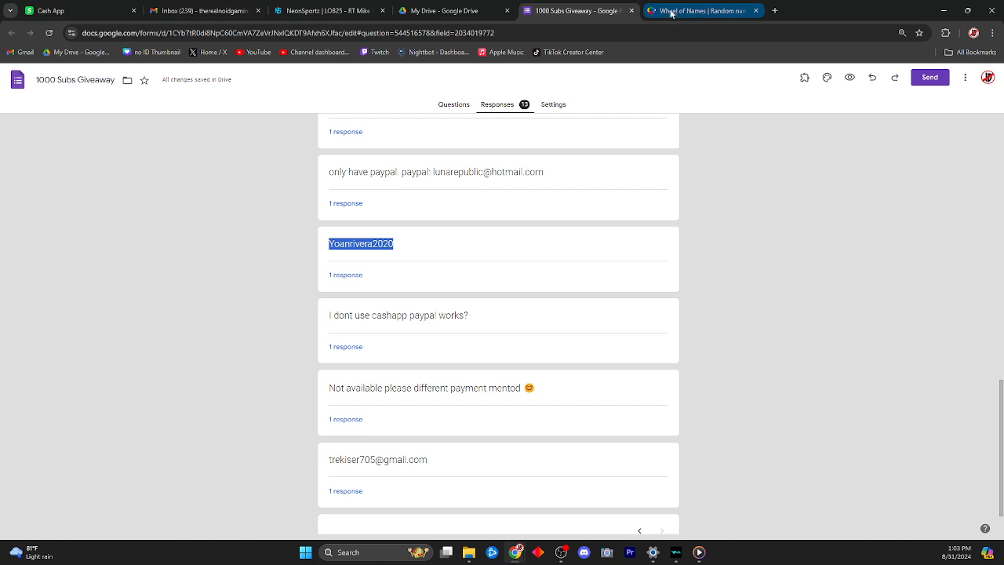
pyautogui.moveTo(50, 9)
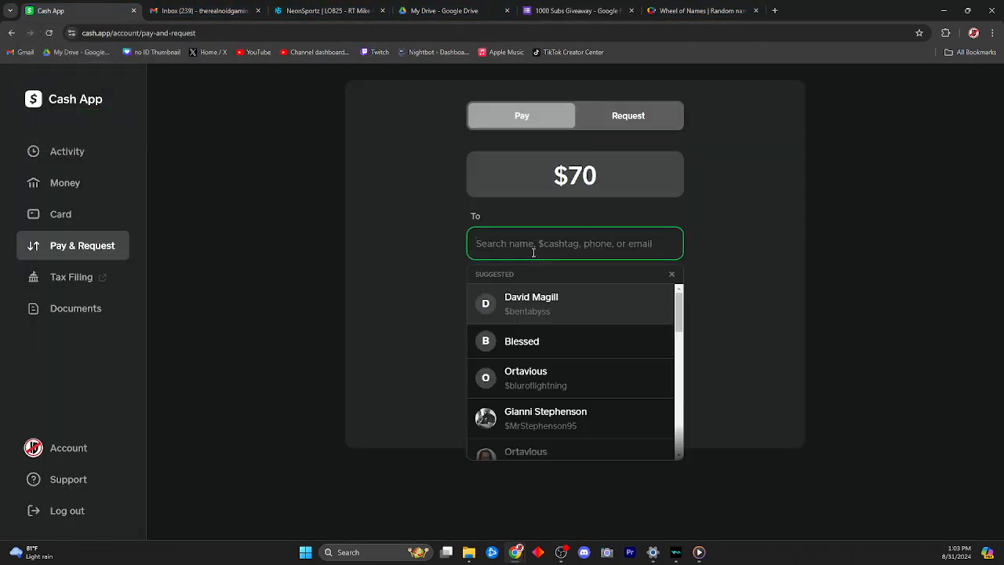
pyautogui.write('Yoanrivera2020')
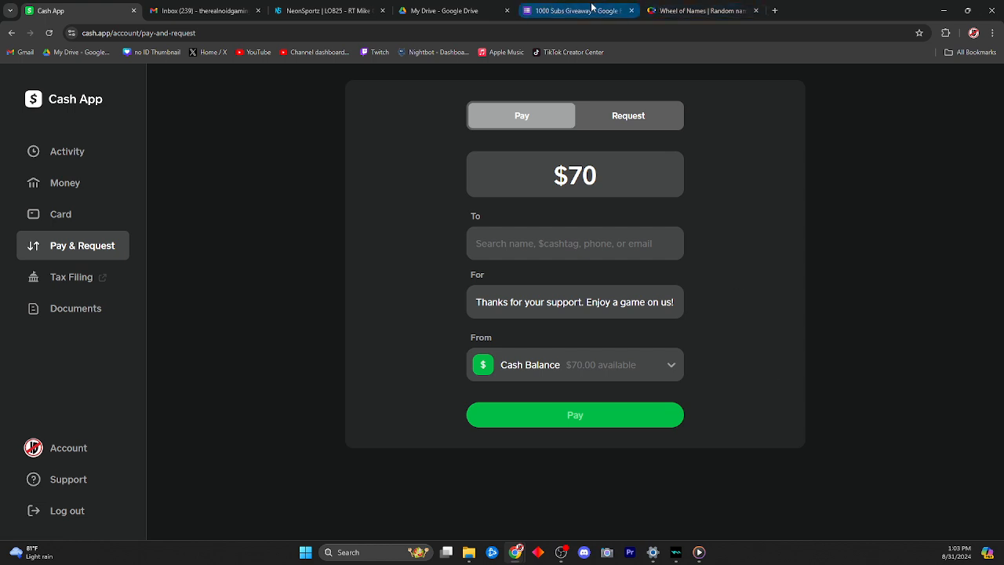
pyautogui.click(698, 10)
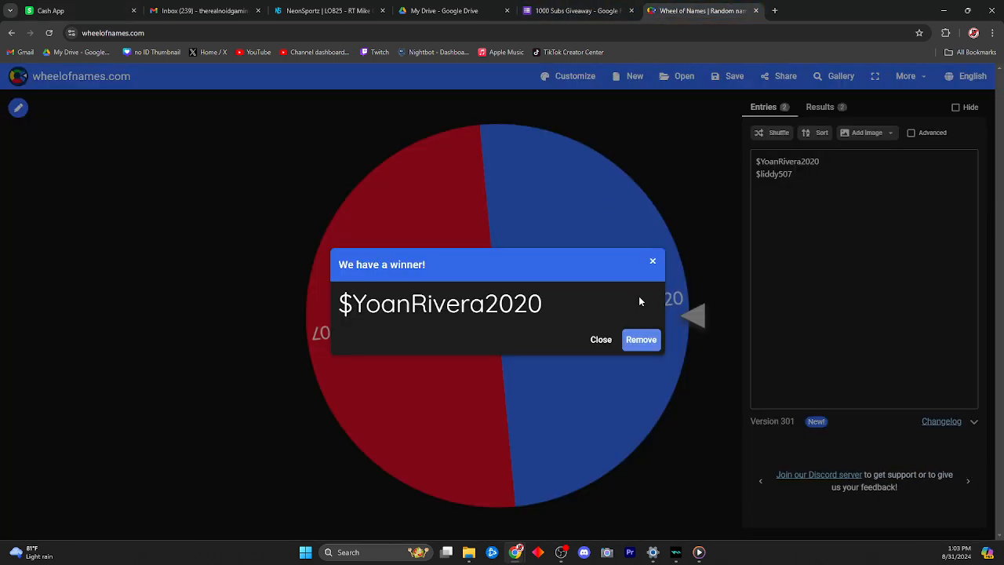
pyautogui.click(640, 339)
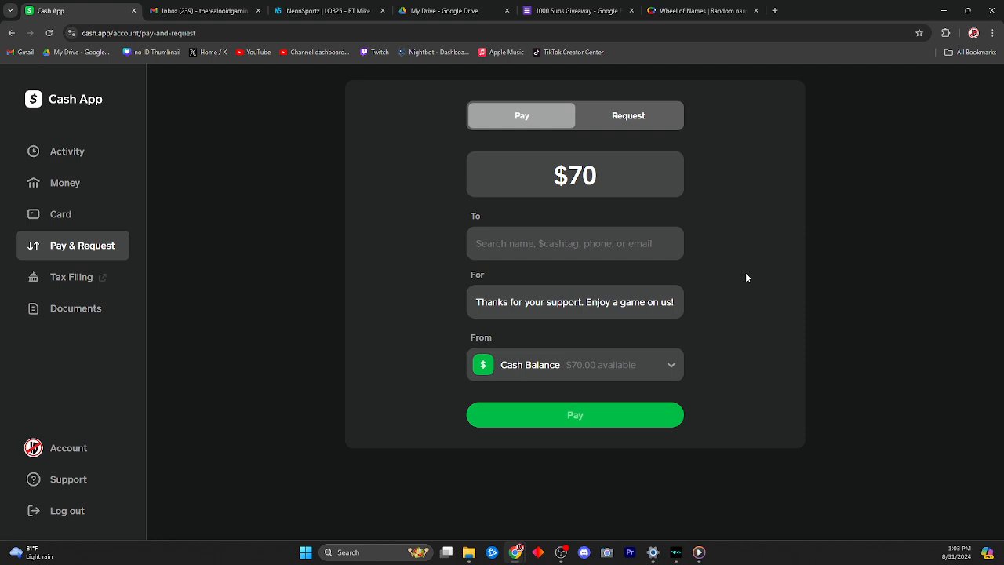
pyautogui.click(575, 243)
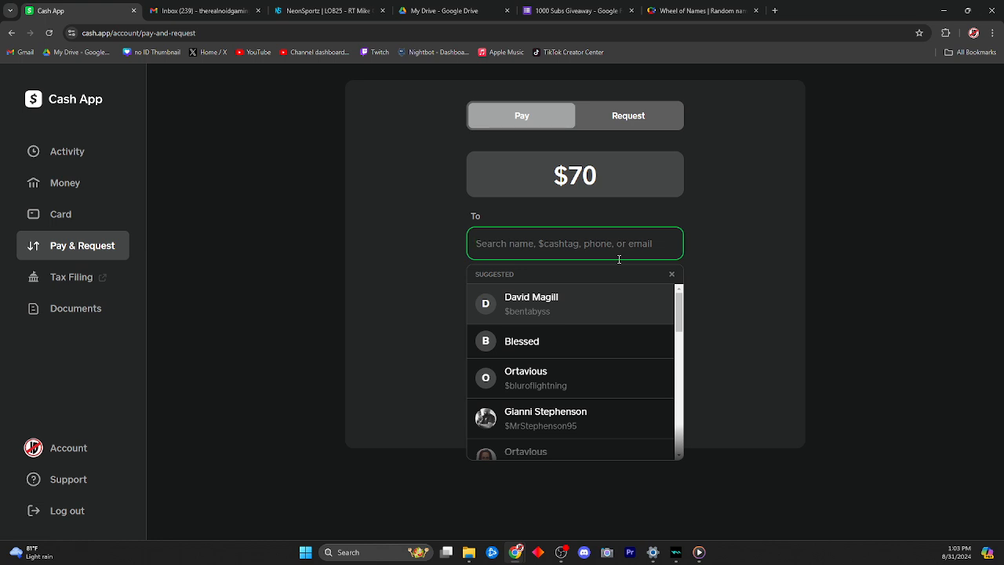
pyautogui.write('$liddy')
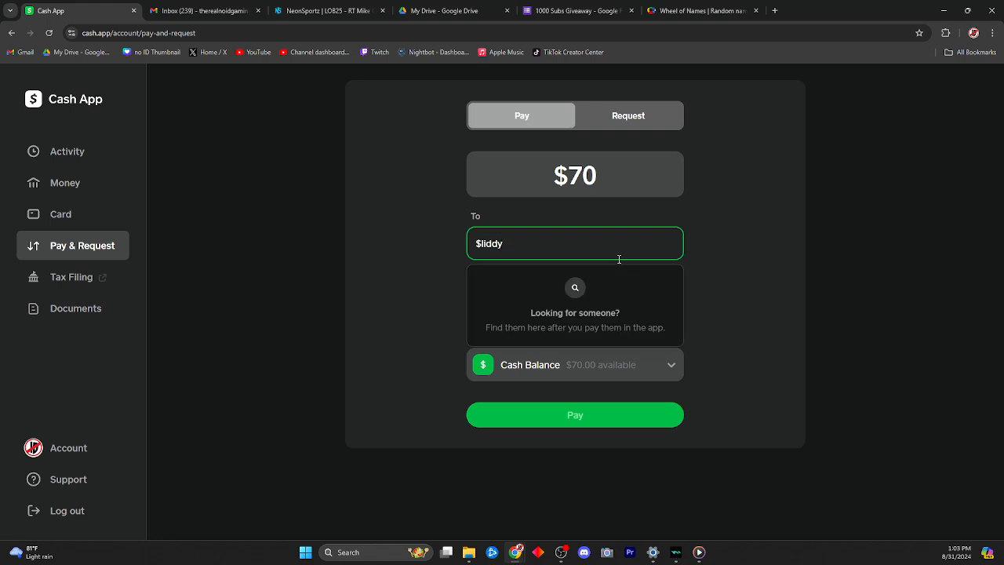
pyautogui.write('507')
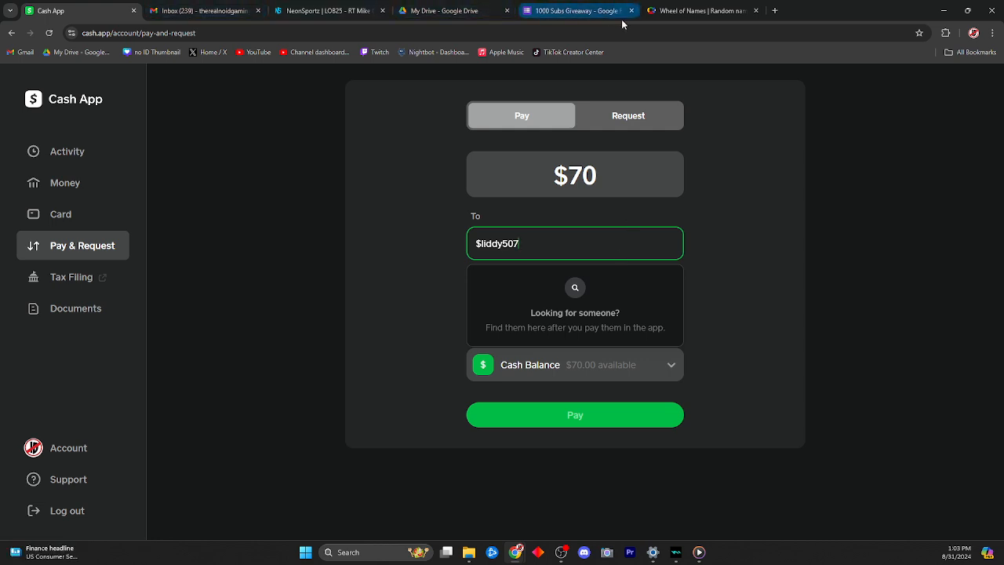
pyautogui.click(578, 10)
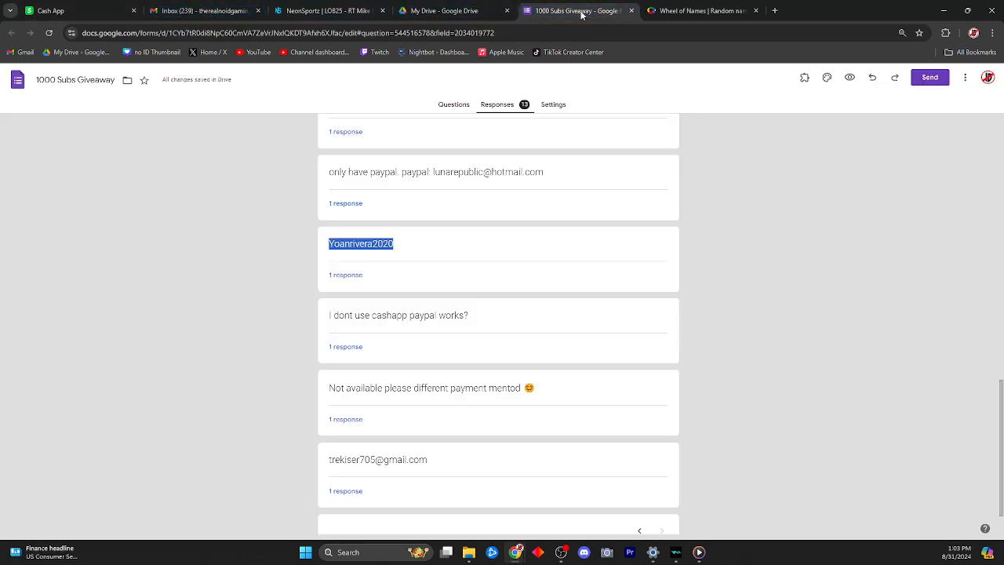
pyautogui.scroll(-3)
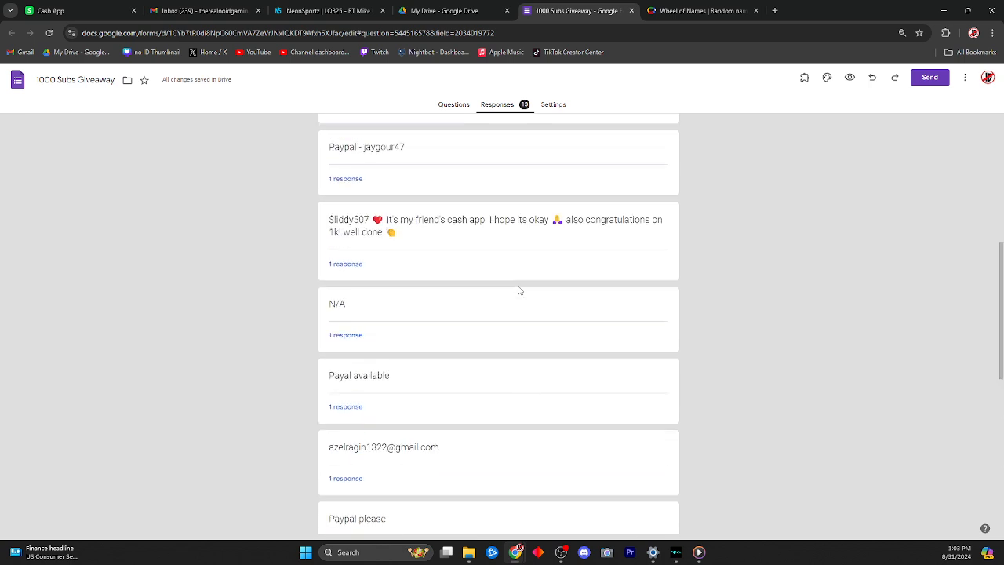
pyautogui.scroll(3)
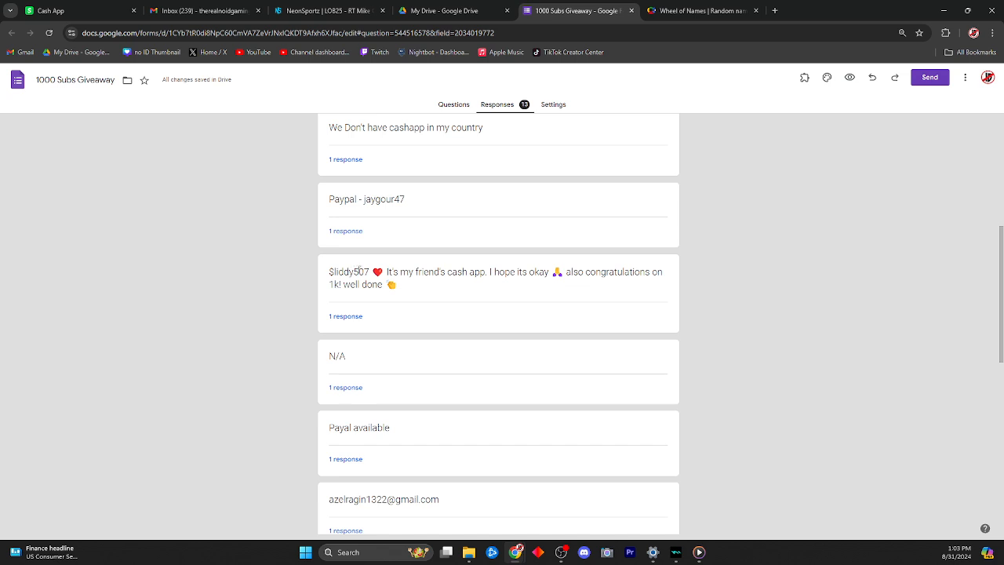
pyautogui.doubleClick(348, 271)
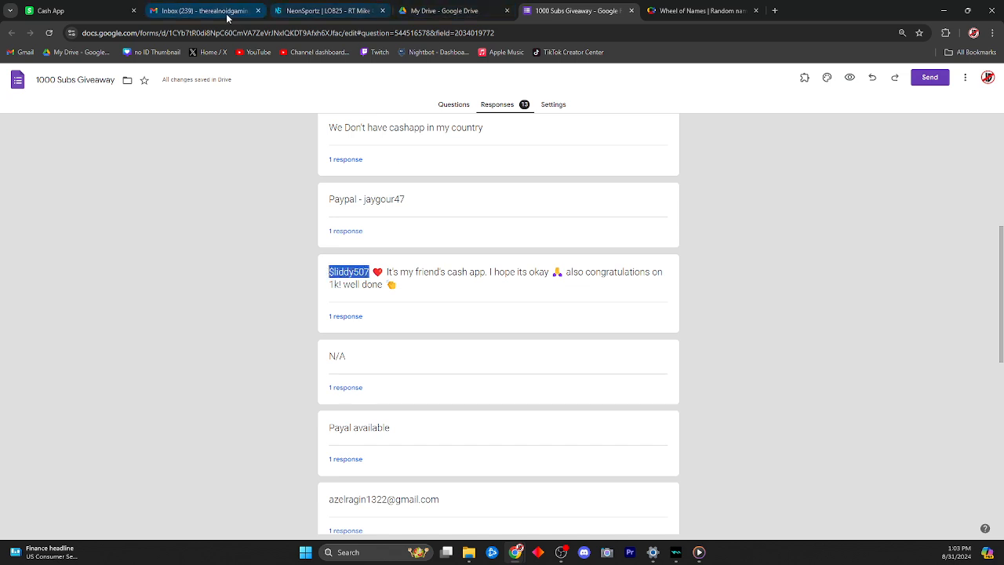
pyautogui.click(70, 10)
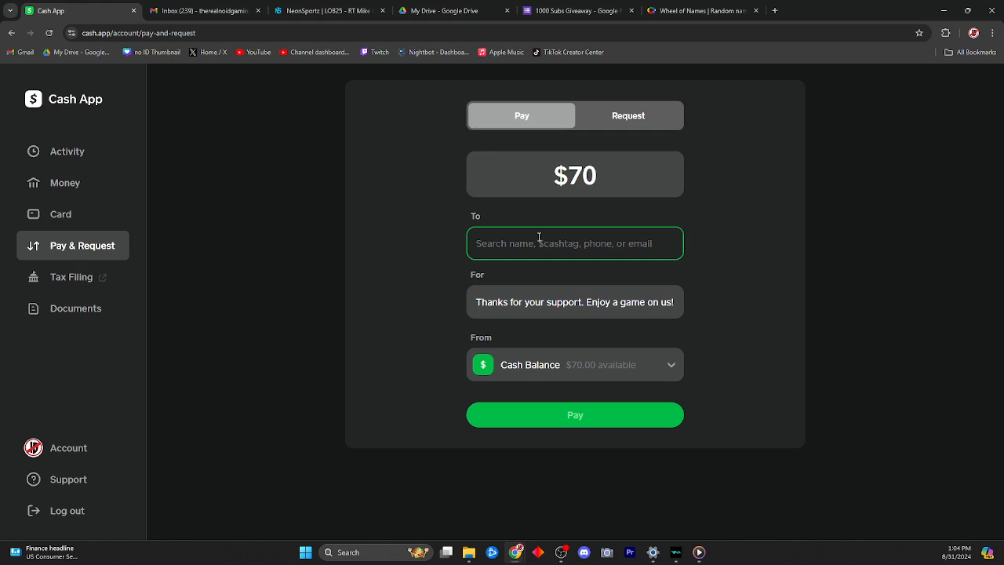
pyautogui.write('$liddy507')
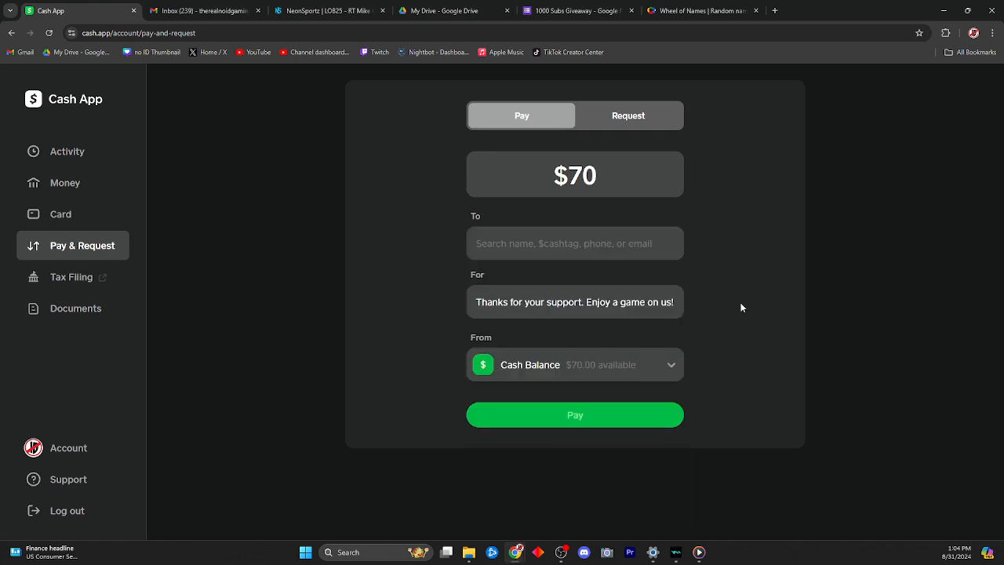
pyautogui.moveTo(754, 306)
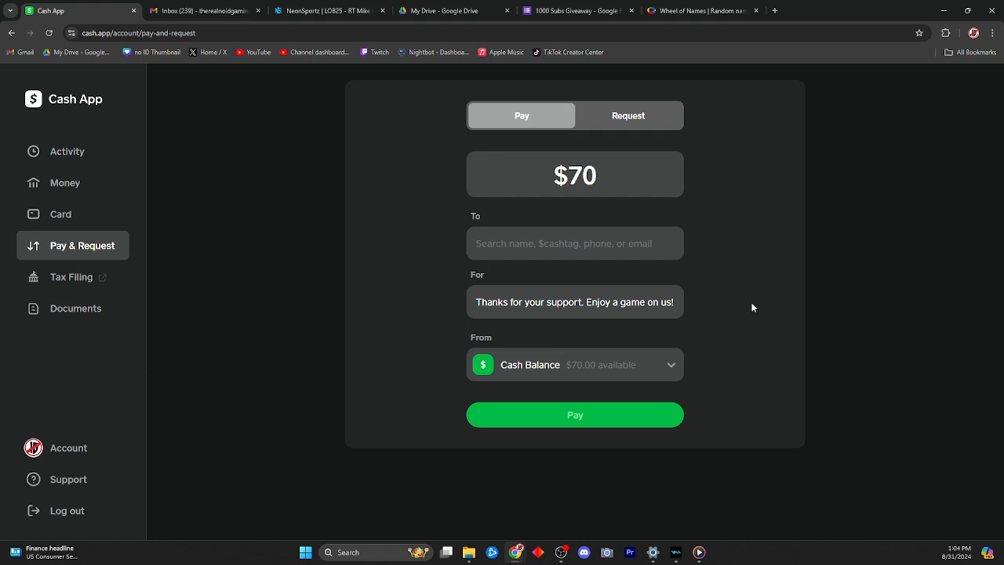
pyautogui.click(575, 243)
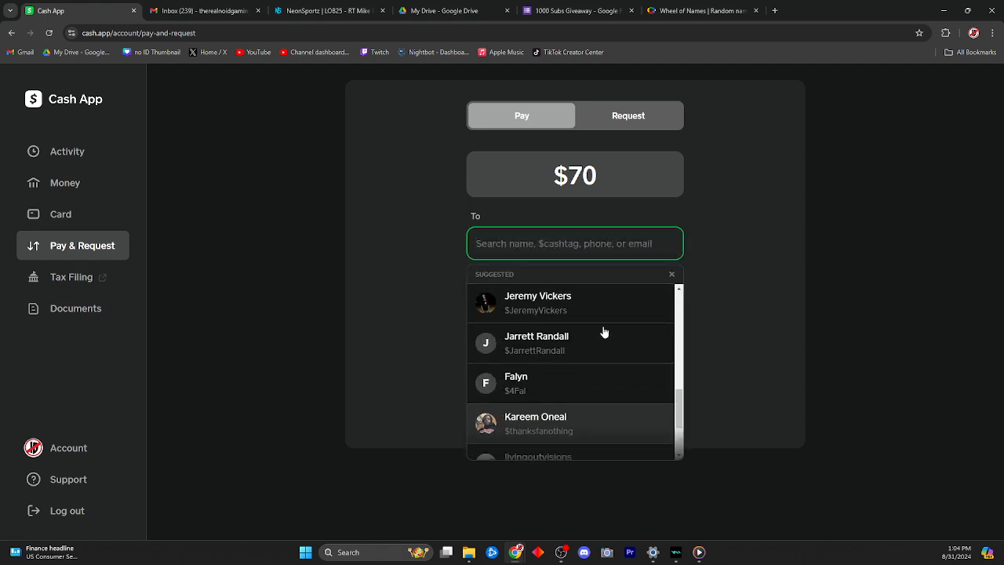
pyautogui.scroll(-3)
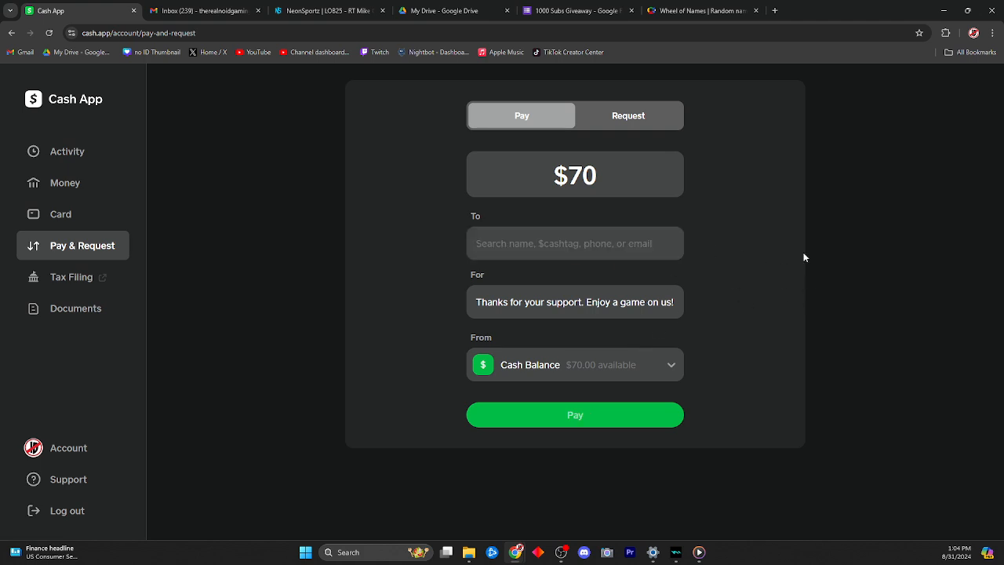
pyautogui.moveTo(771, 304)
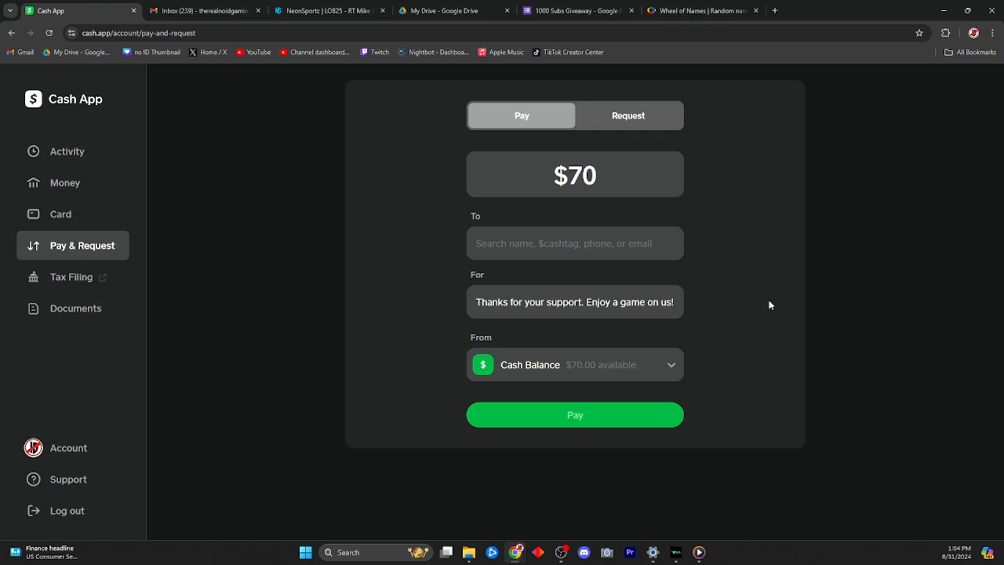
pyautogui.moveTo(738, 284)
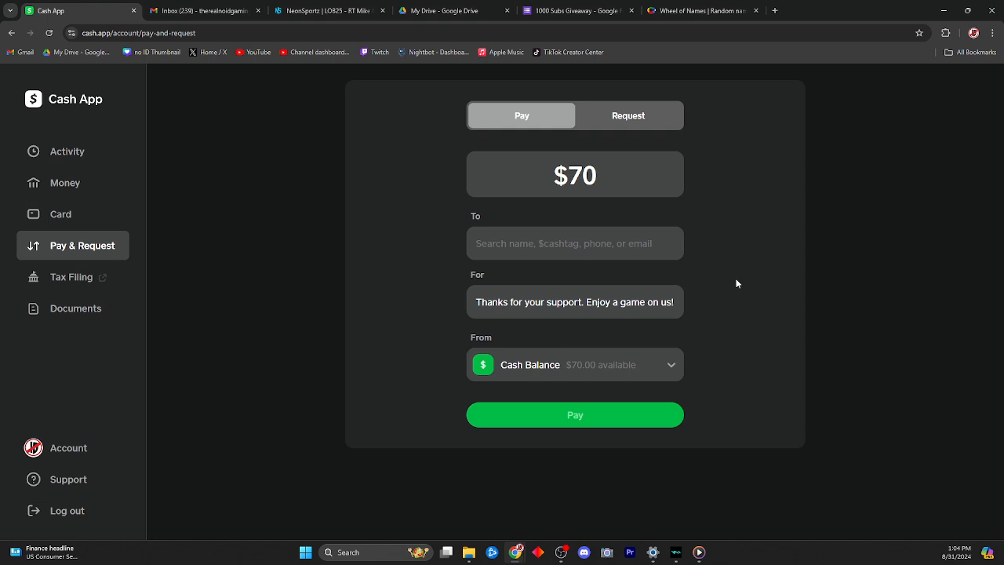
pyautogui.click(574, 243)
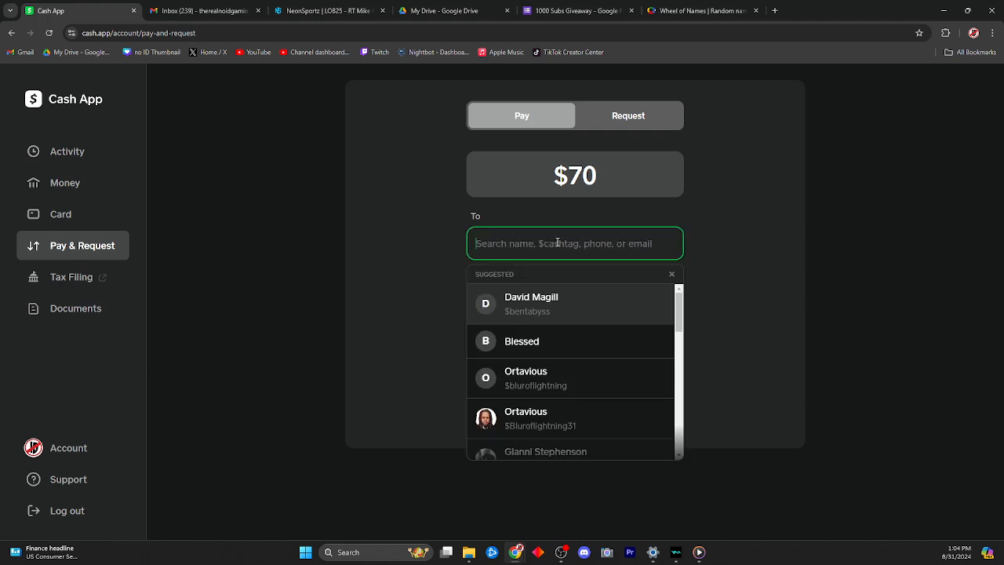
pyautogui.write('$')
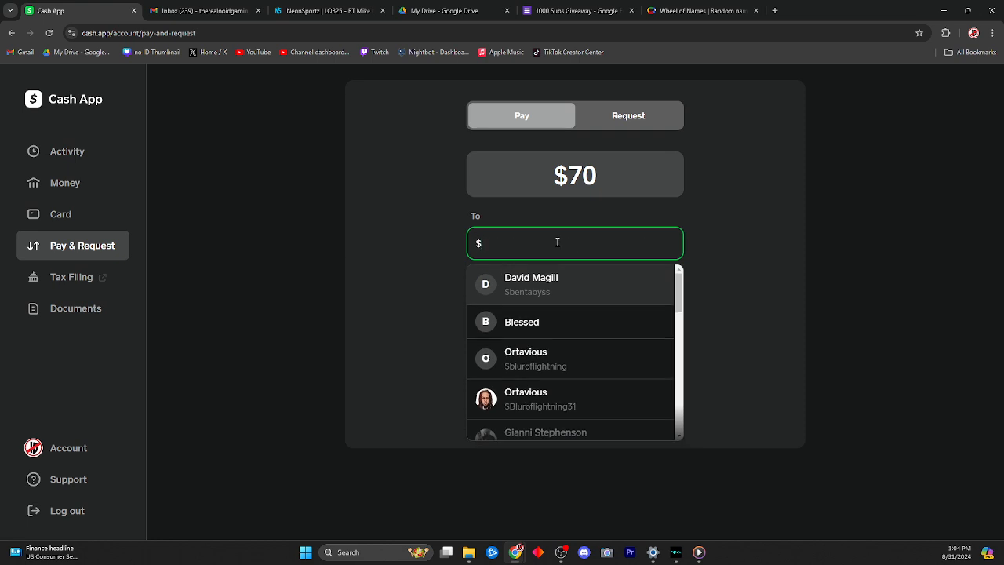
pyautogui.write('liddy507')
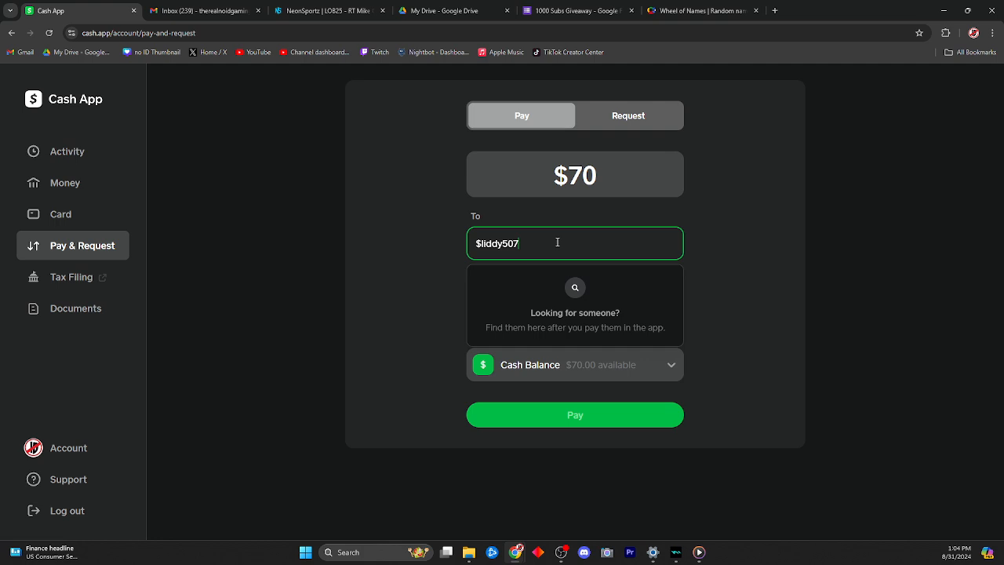
pyautogui.press('Backspace')
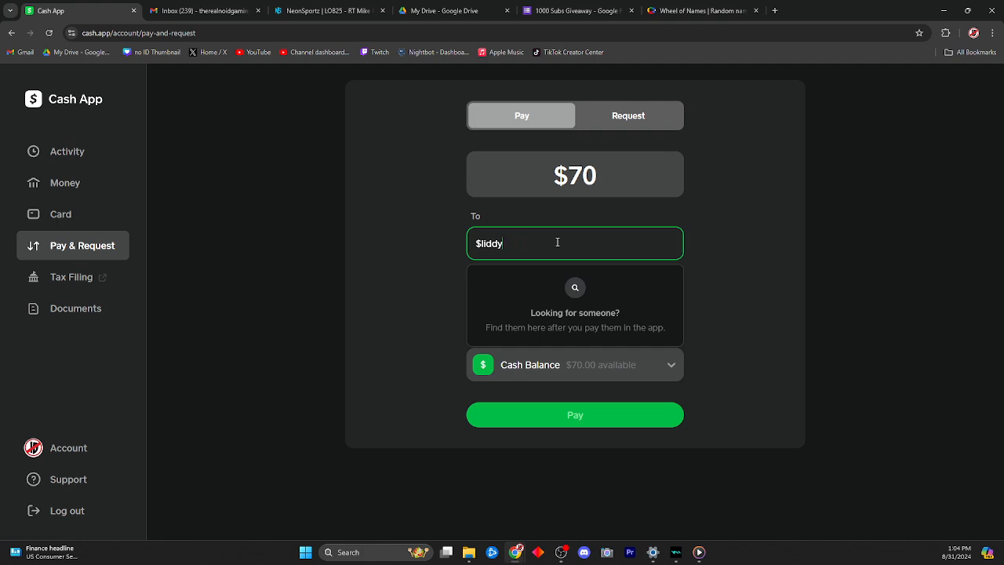